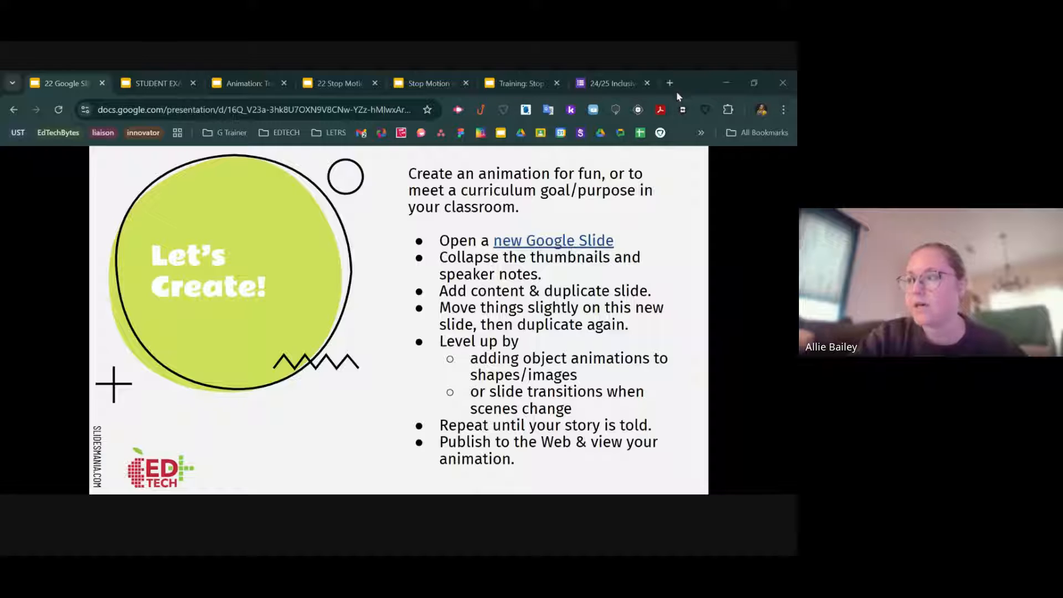
Open a new blank browser tab beside the presentation tabs
{"action": "left_click", "coordinate": [669, 83]}
{"action": "type", "text": "d"}
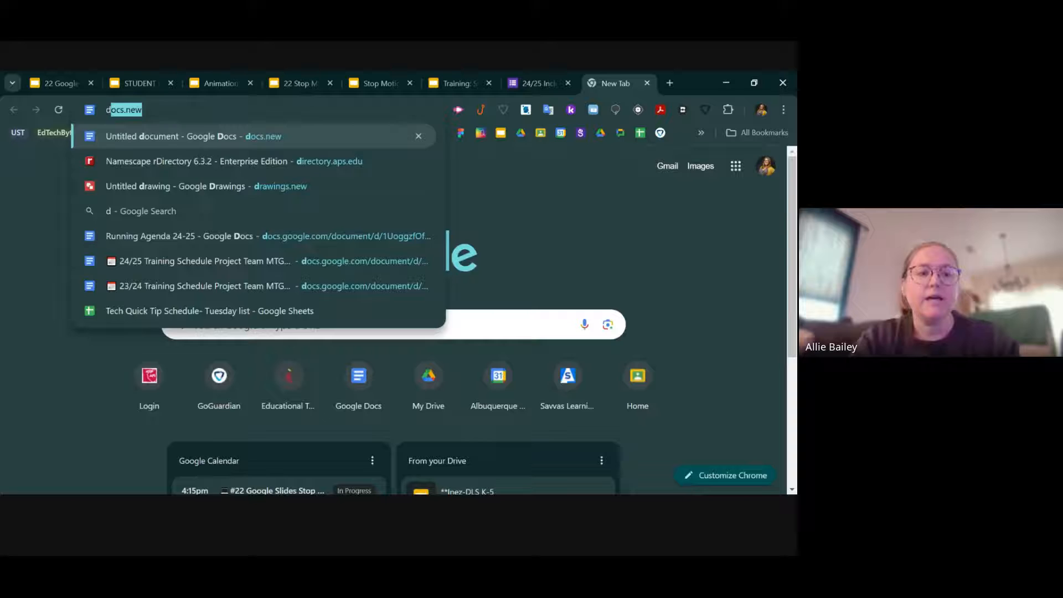
Create a new blank Google Slides presentation via slides.new
{"action": "type", "text": "slides.new"}
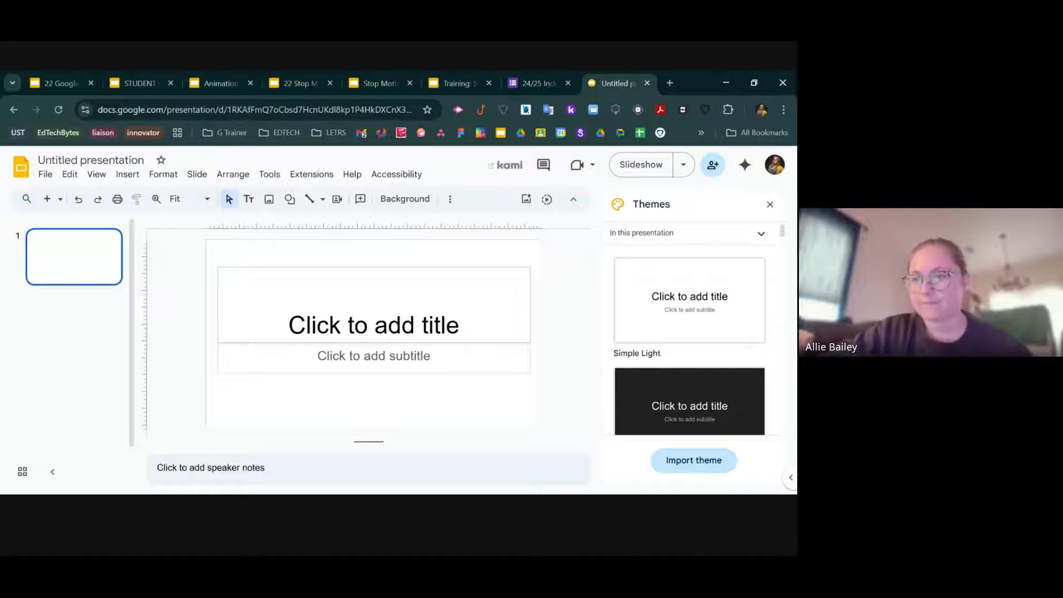
Rename the presentation to 'stop motion movie' and close the Themes panel
{"action": "left_click", "coordinate": [91, 160]}
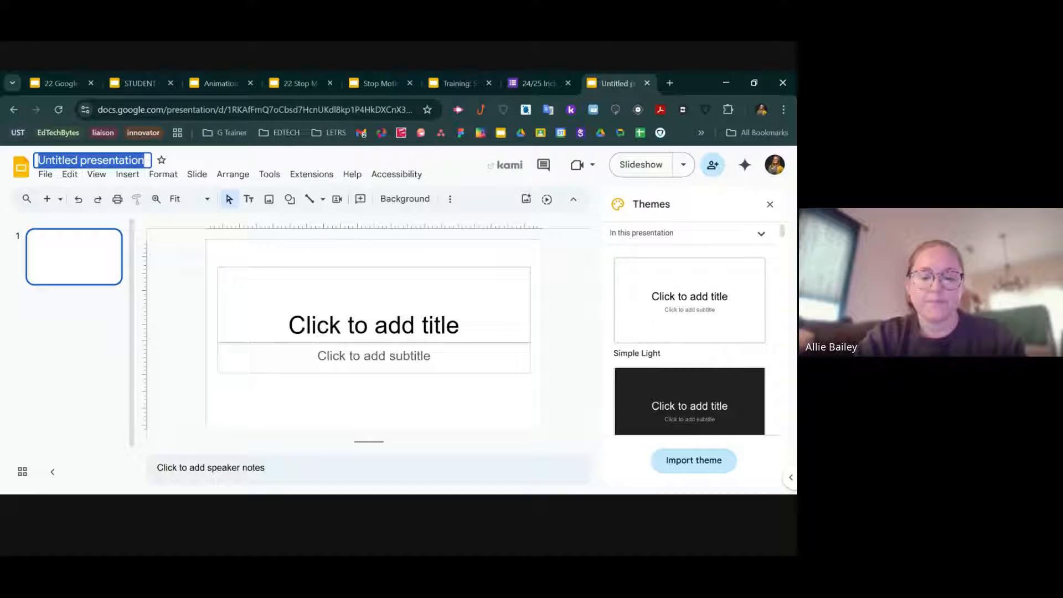
{"action": "type", "text": "stop motion movie"}
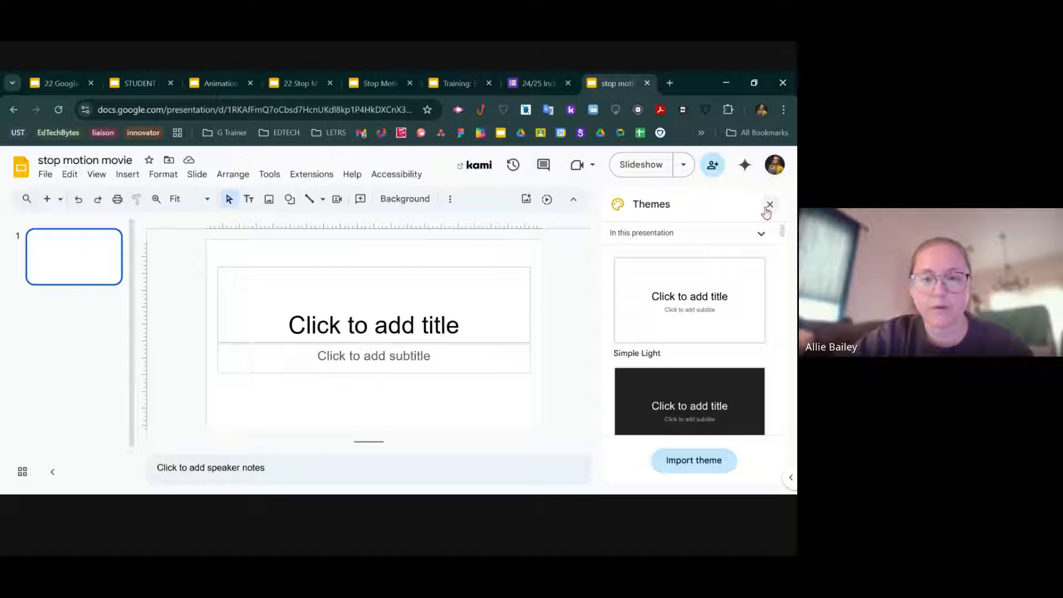
{"action": "left_click", "coordinate": [768, 204]}
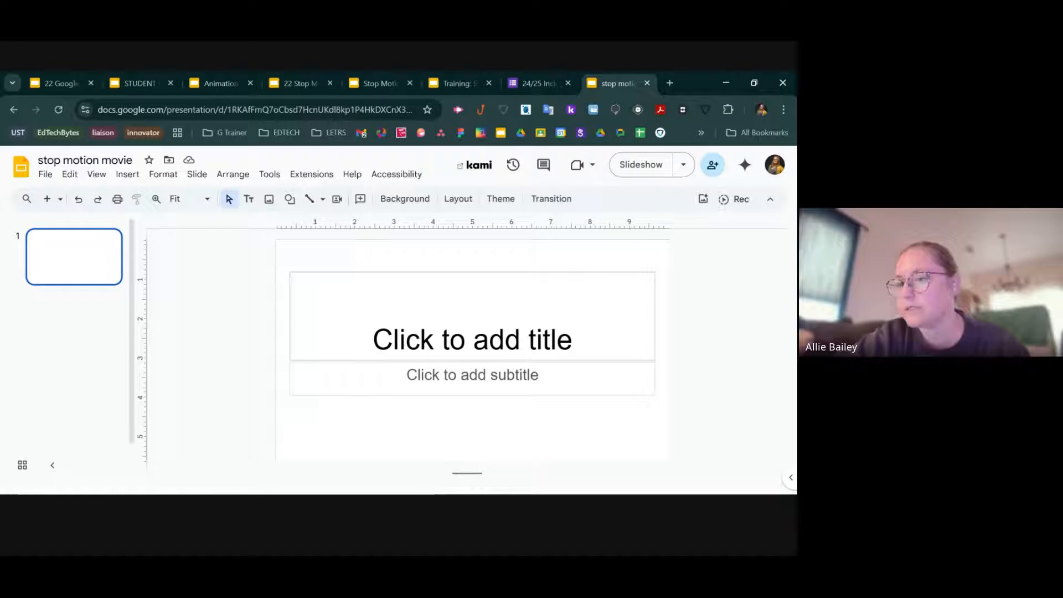
Hide the filmstrip and delete the title and subtitle placeholders, leaving an empty slide
{"action": "left_click", "coordinate": [52, 473]}
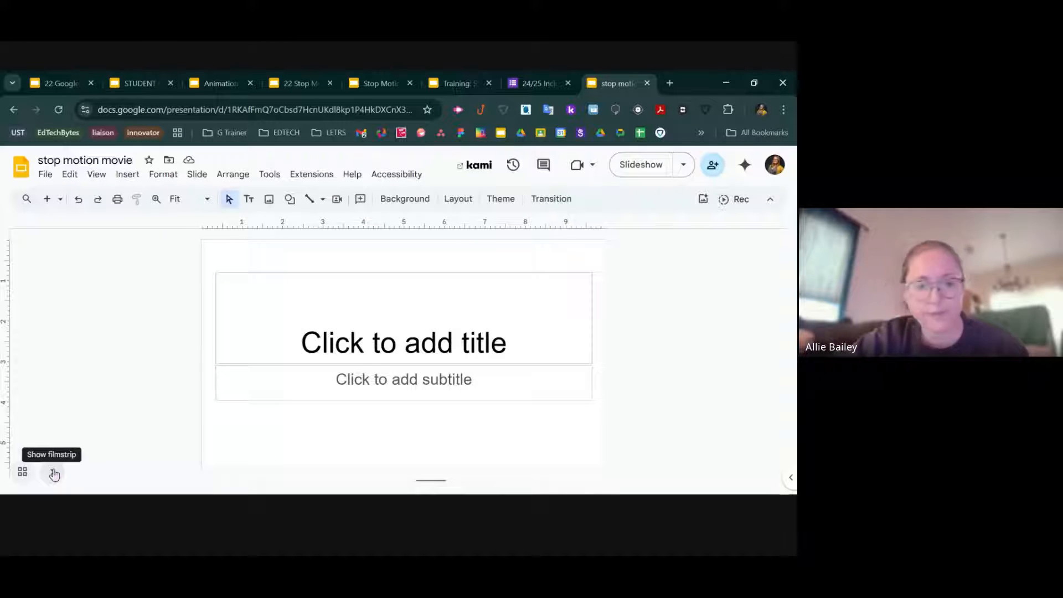
{"action": "left_click", "coordinate": [53, 473]}
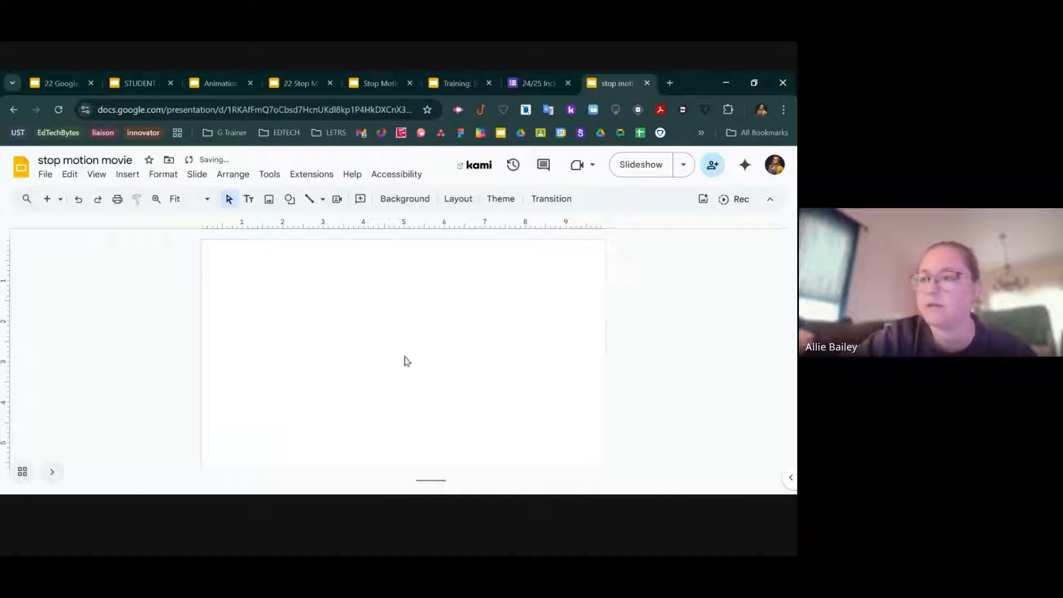
{"action": "mouse_move", "coordinate": [454, 399]}
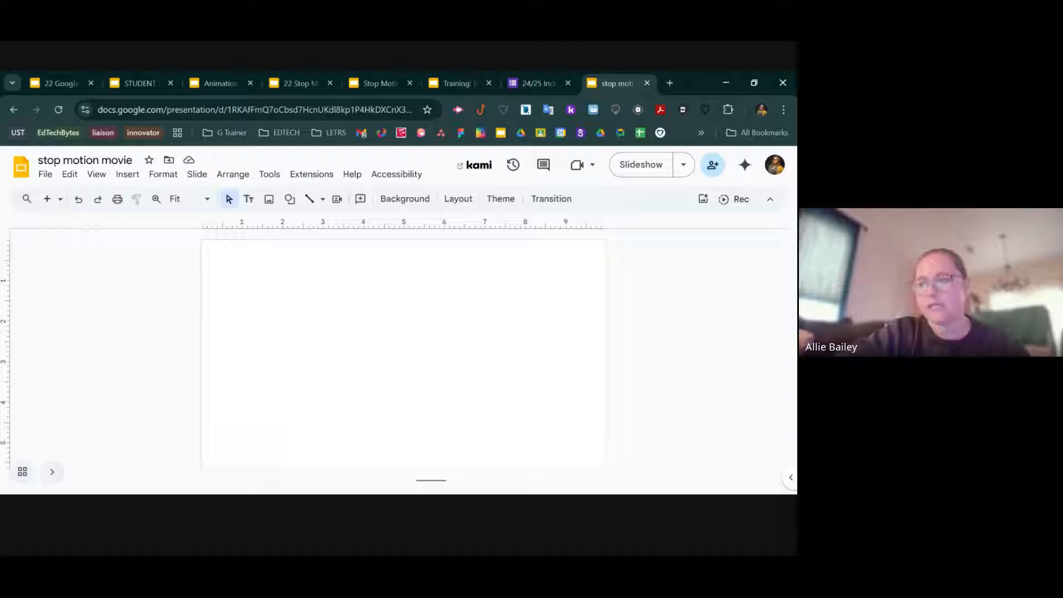
Reach the Insert background image window from the slide Background options
{"action": "left_click", "coordinate": [404, 199]}
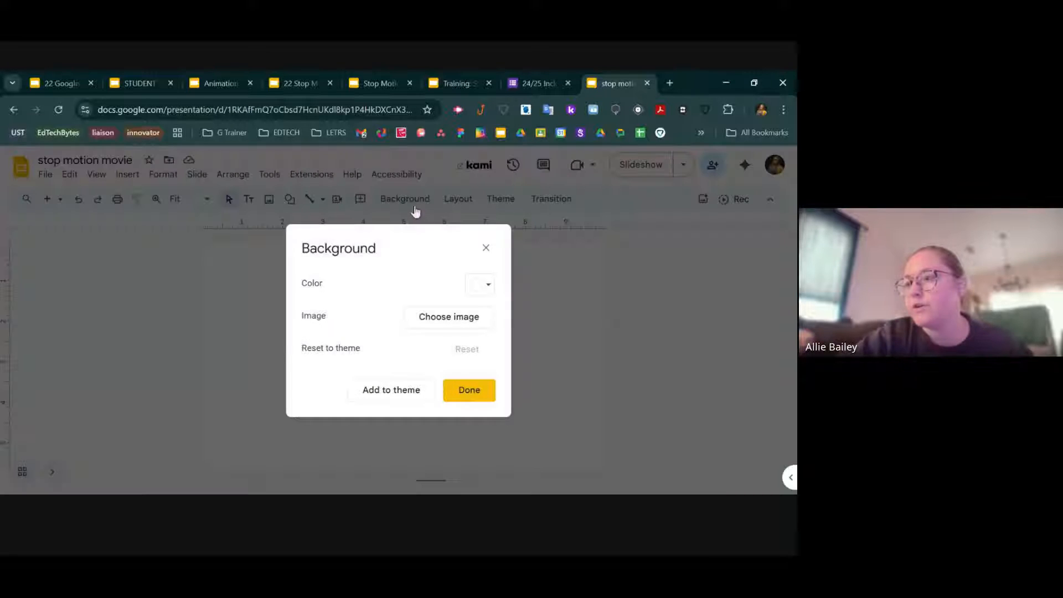
{"action": "left_click", "coordinate": [468, 390]}
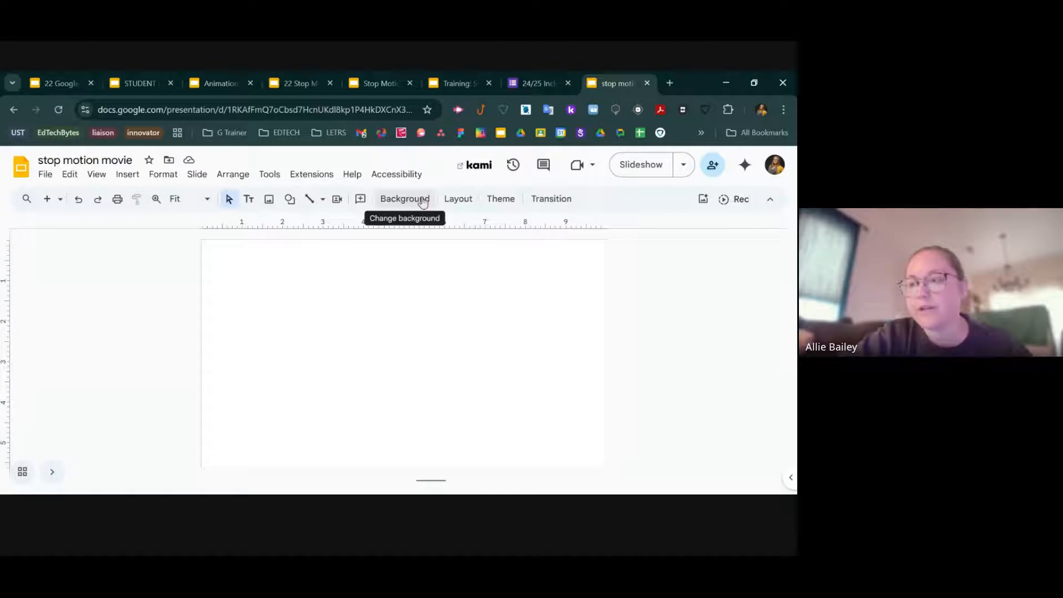
{"action": "left_click", "coordinate": [405, 199]}
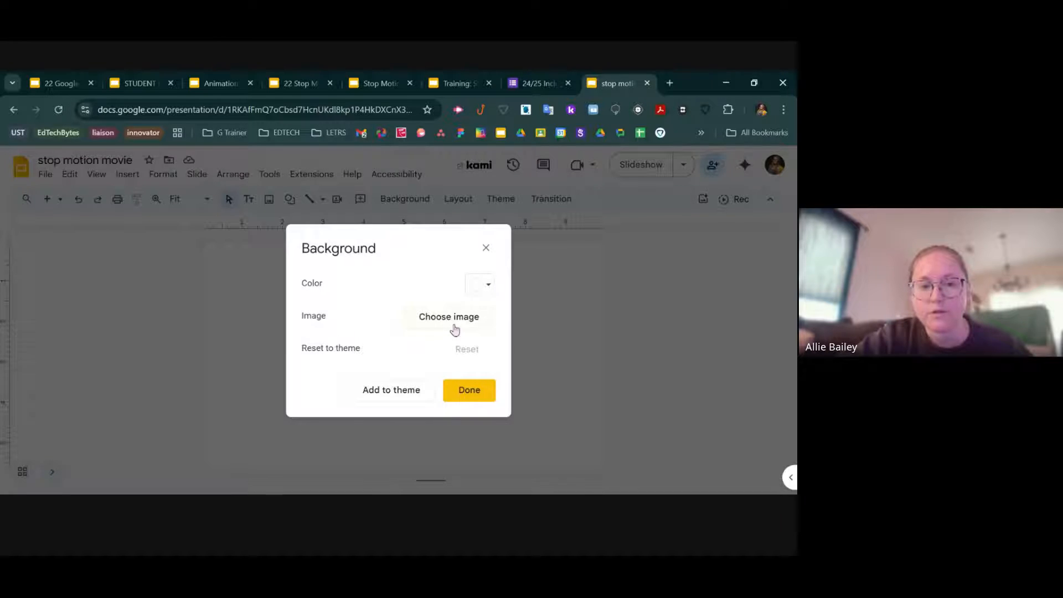
{"action": "left_click", "coordinate": [448, 316]}
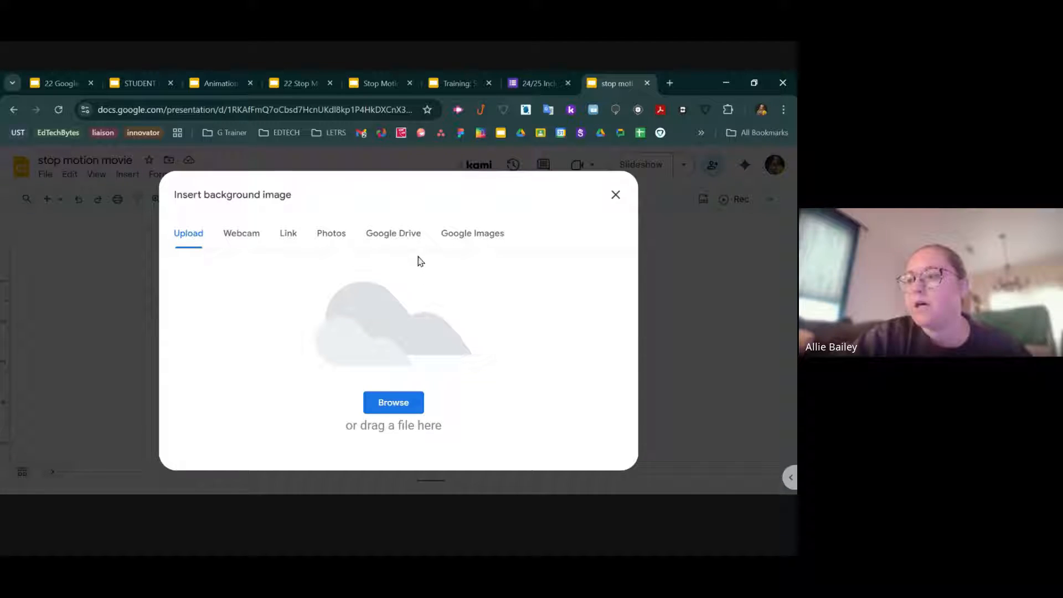
Search Google Images for 'park' and insert the shady park photo with a path as background
{"action": "left_click", "coordinate": [472, 234]}
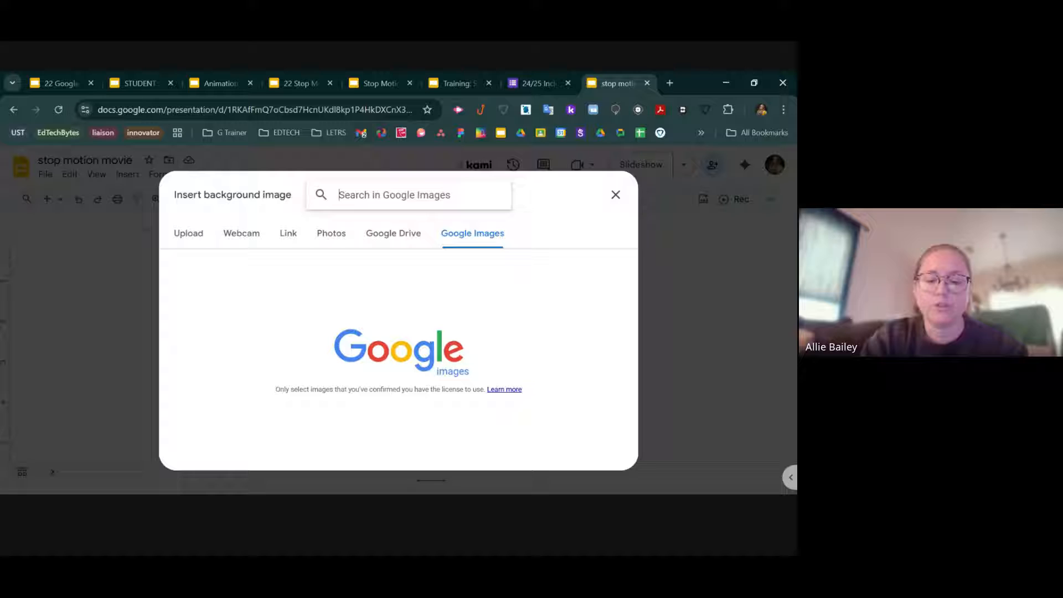
{"action": "type", "text": "park background"}
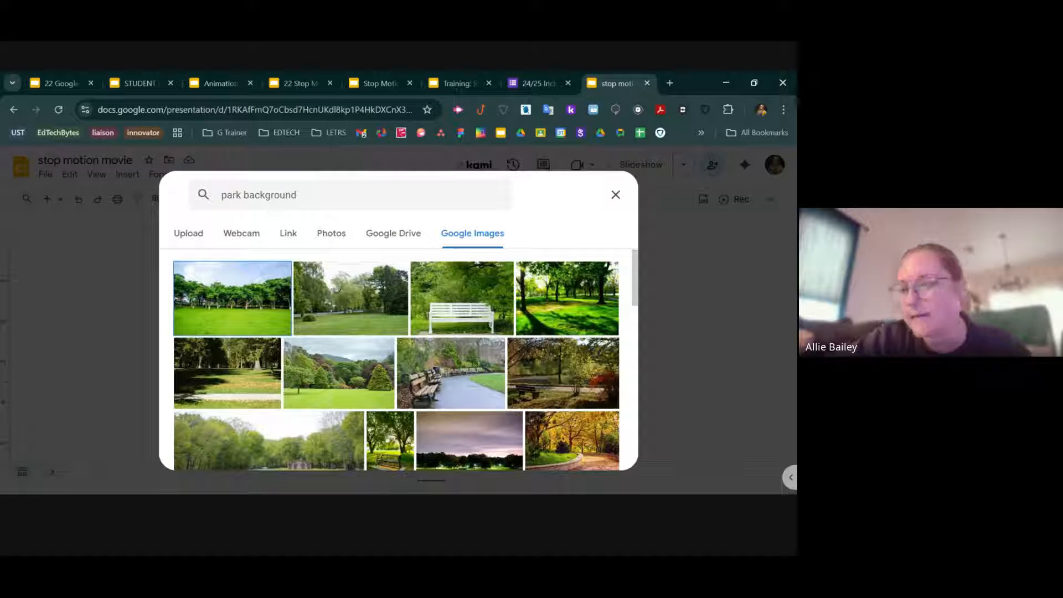
{"action": "scroll", "scroll_direction": "down", "scroll_amount": 3}
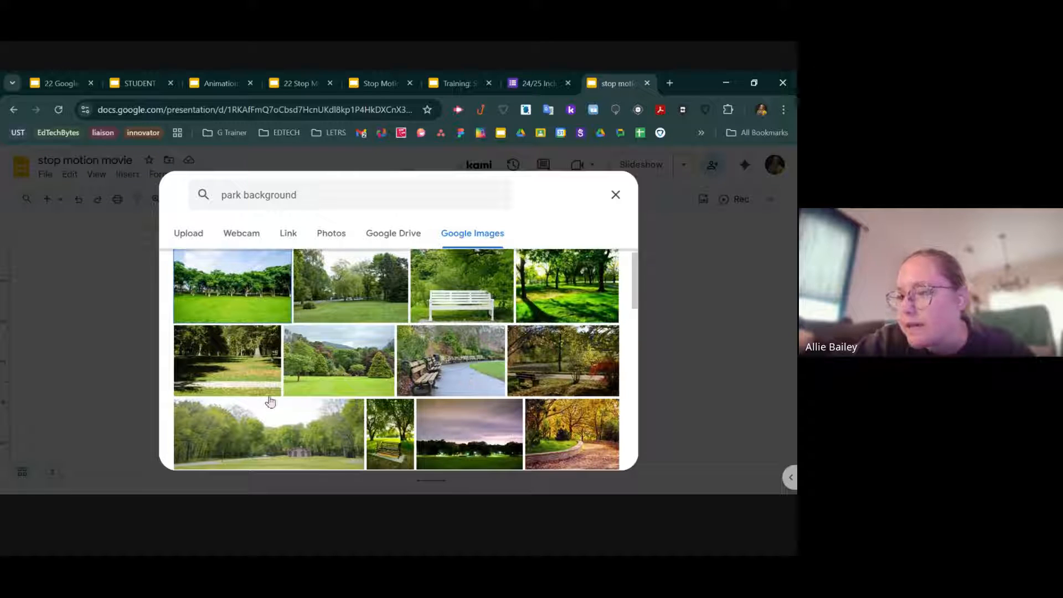
{"action": "scroll", "scroll_direction": "down", "scroll_amount": 3}
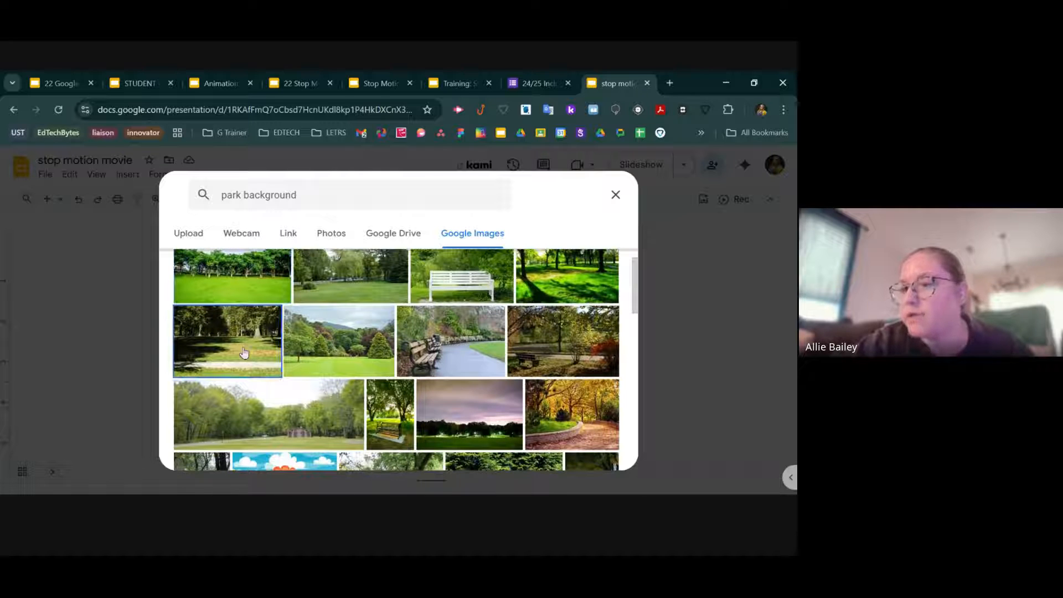
{"action": "left_click", "coordinate": [227, 342]}
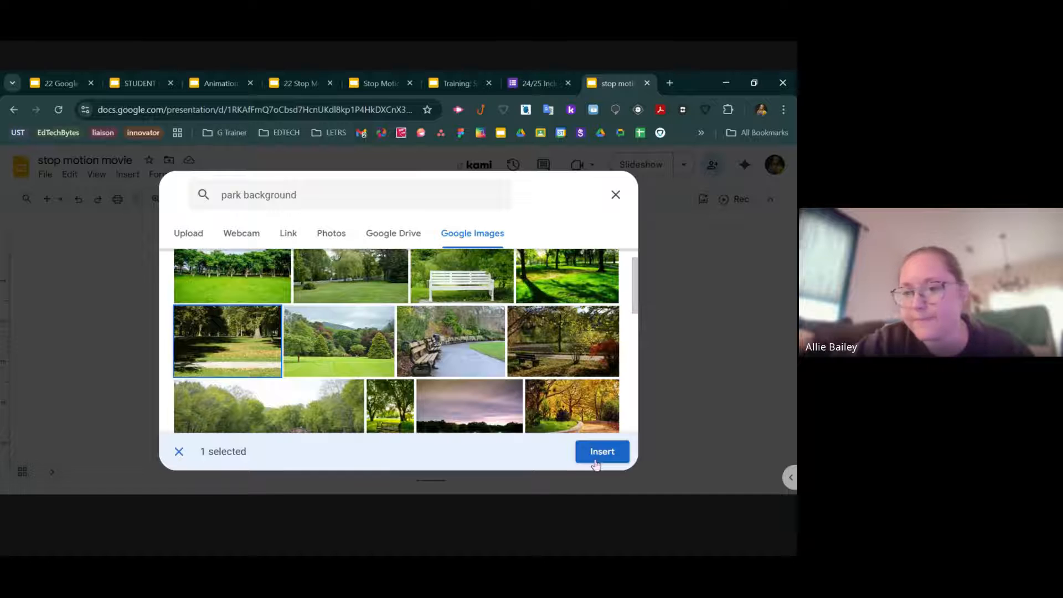
{"action": "left_click", "coordinate": [600, 452]}
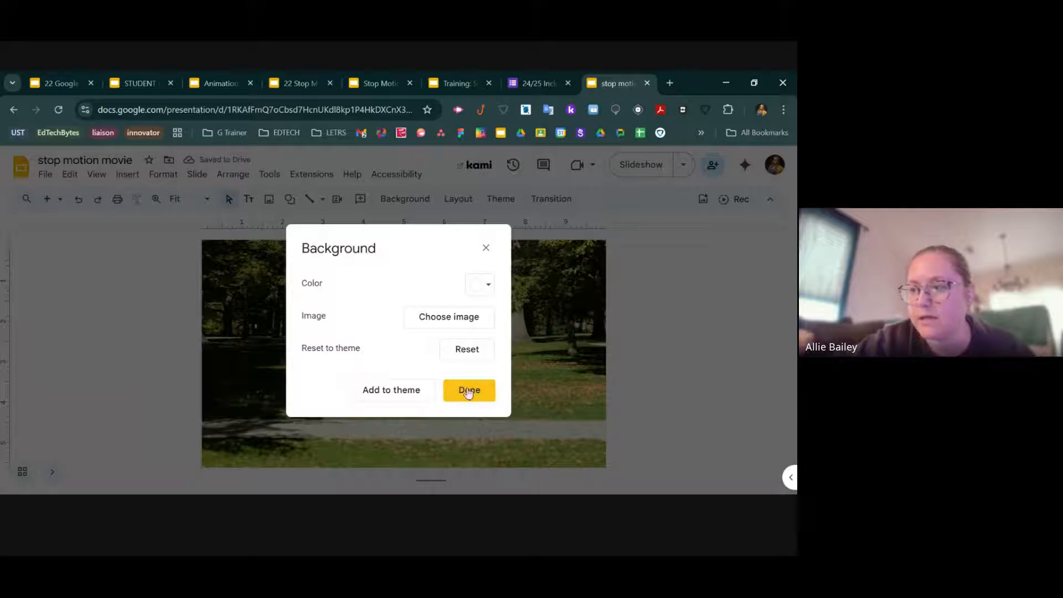
Confirm the park photo background with Done, closing the Background dialog
{"action": "left_click", "coordinate": [469, 389]}
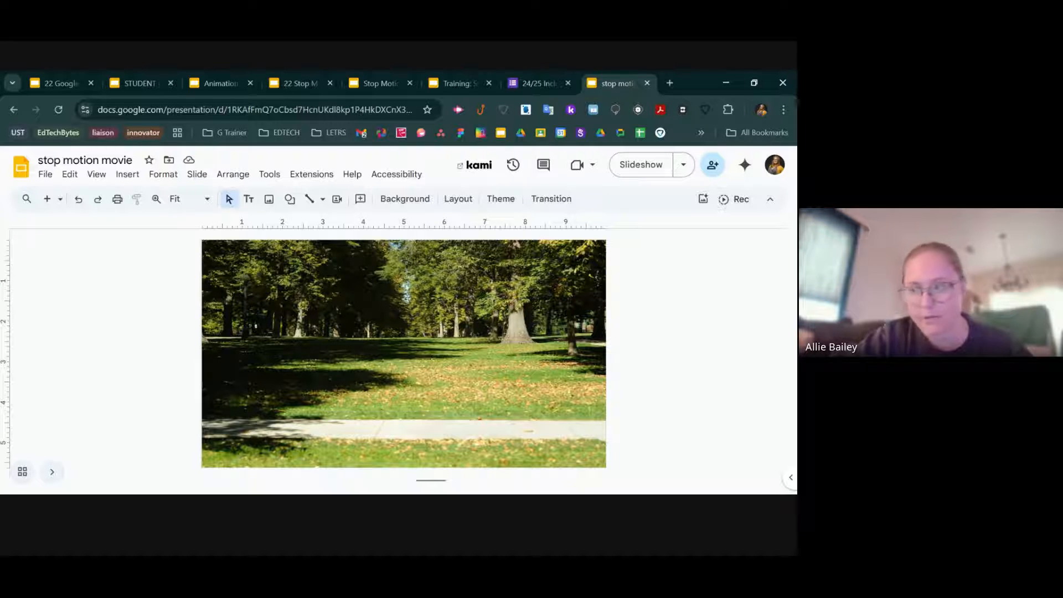
{"action": "mouse_move", "coordinate": [269, 198]}
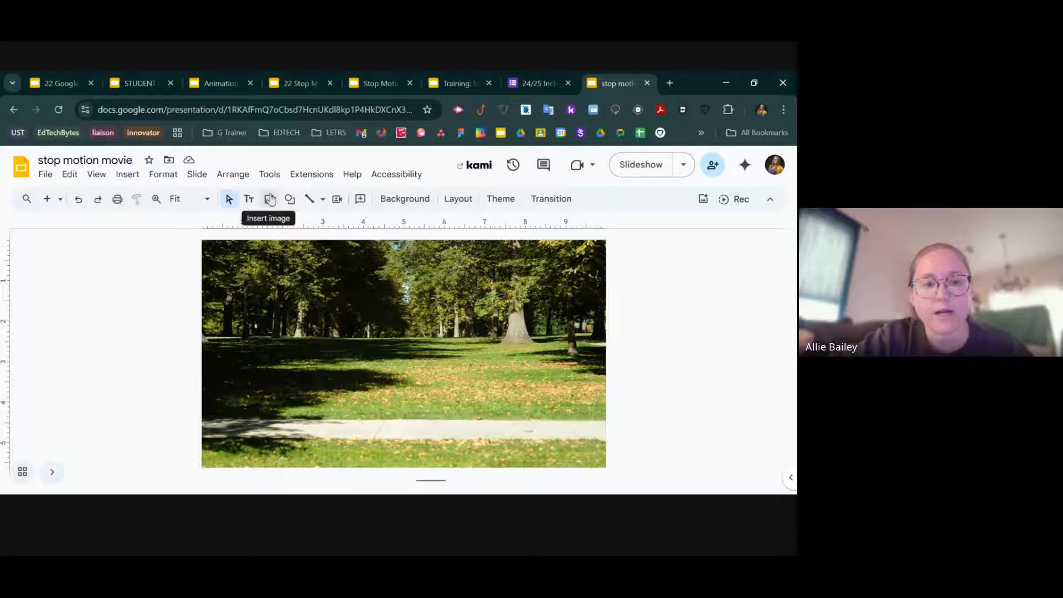
Start an Insert image > Search the web panel beside the park slide
{"action": "left_click", "coordinate": [270, 198]}
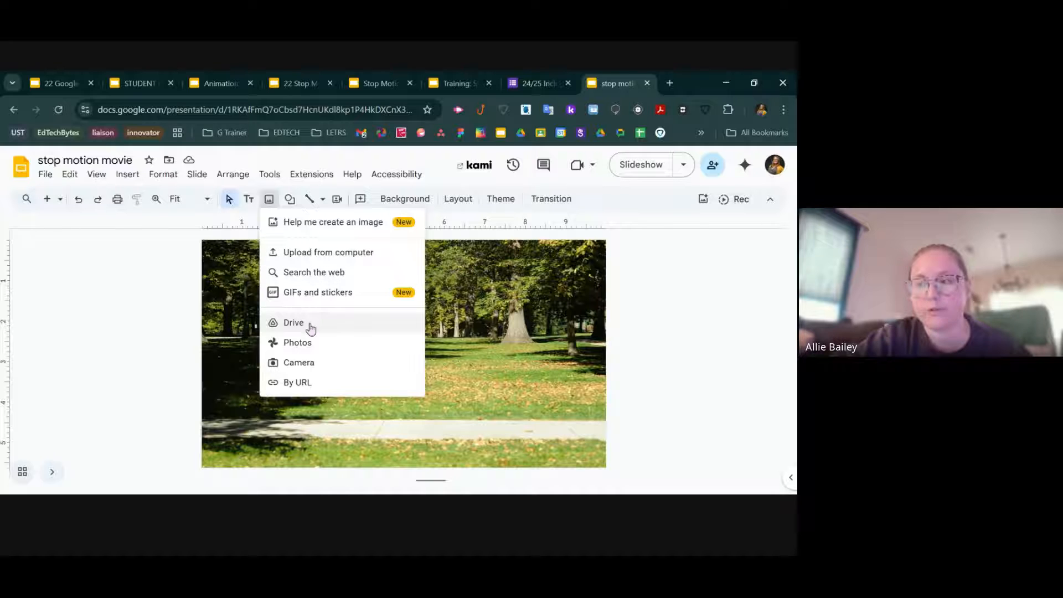
{"action": "mouse_move", "coordinate": [319, 363]}
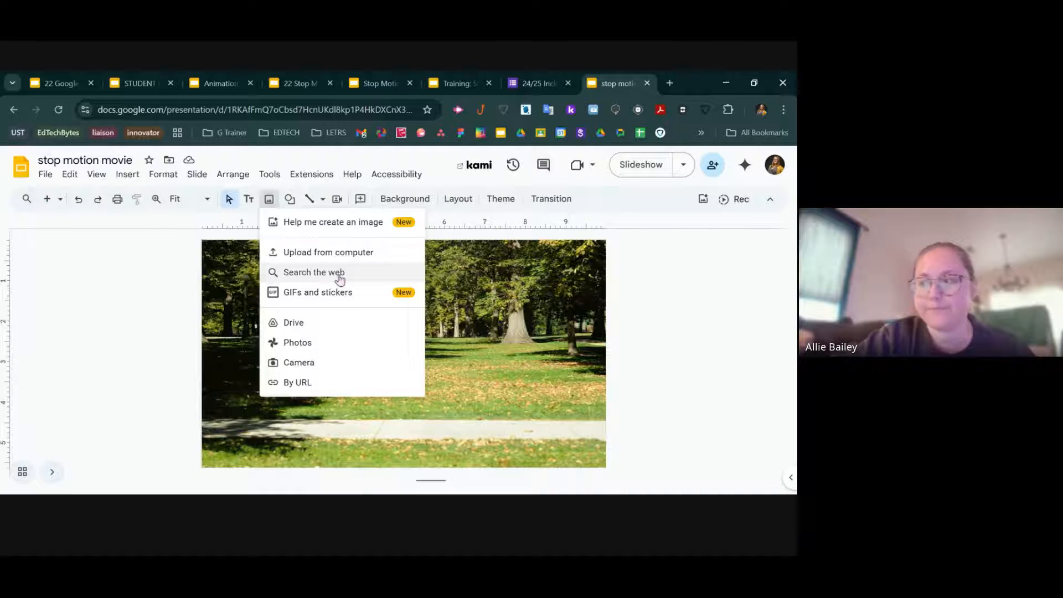
{"action": "left_click", "coordinate": [313, 272]}
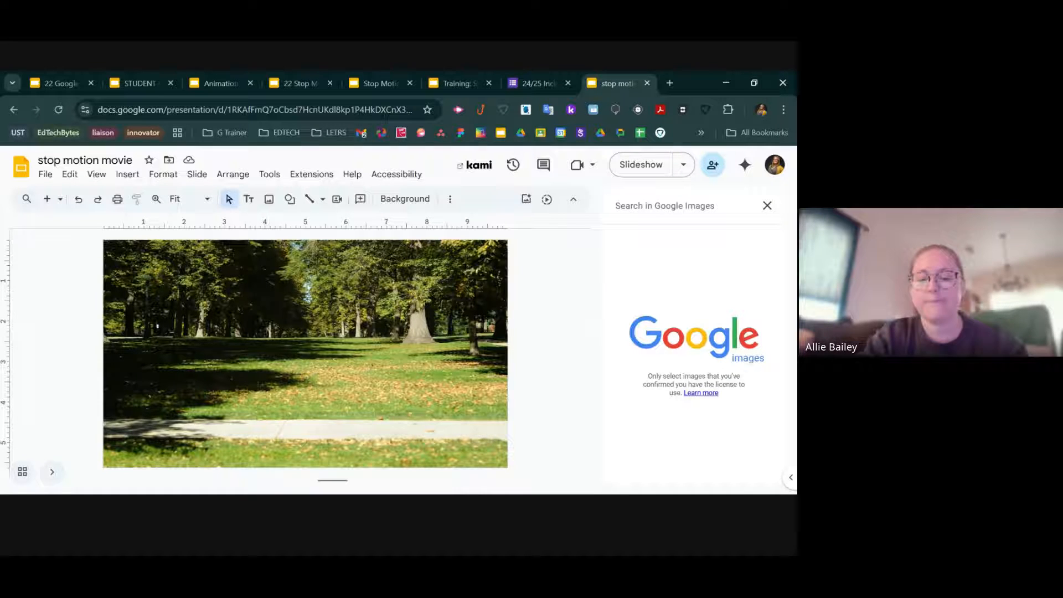
Search 'dog walking' and insert the girl walking a white dog picture
{"action": "type", "text": "dog walking png transparent"}
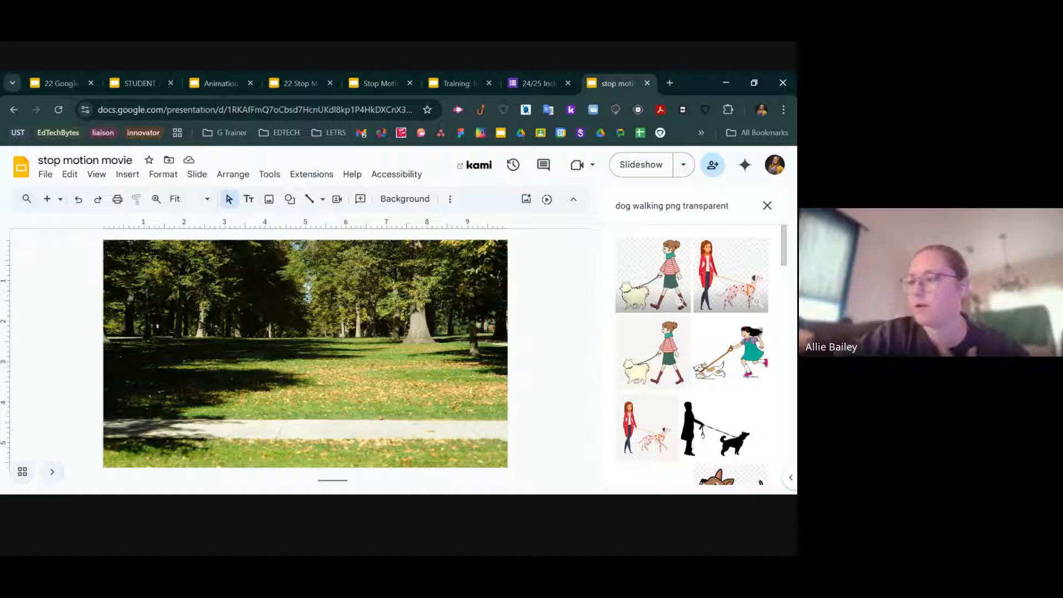
{"action": "mouse_move", "coordinate": [718, 412]}
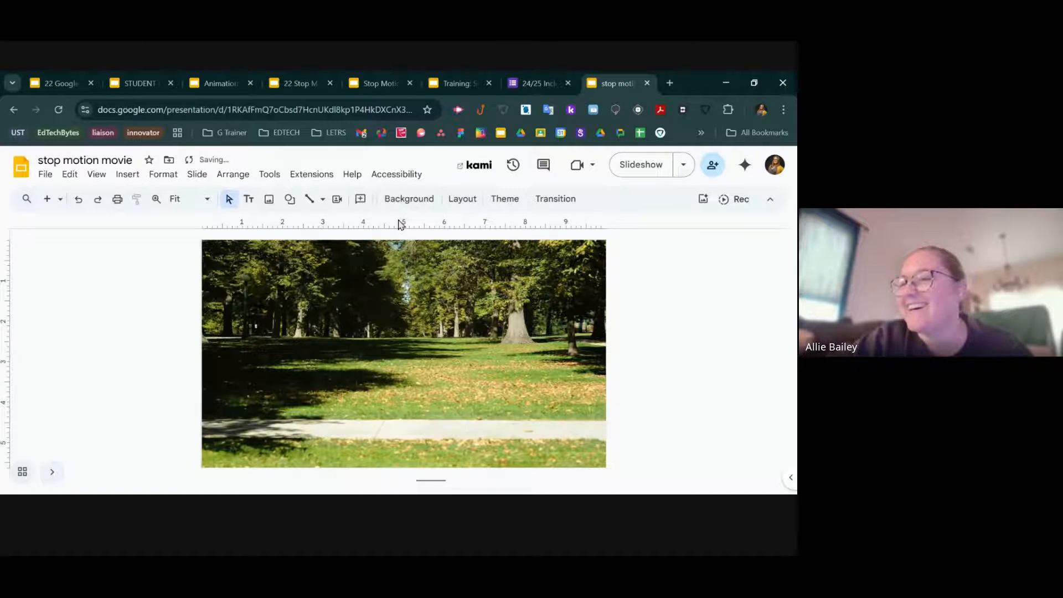
{"action": "left_click", "coordinate": [268, 198]}
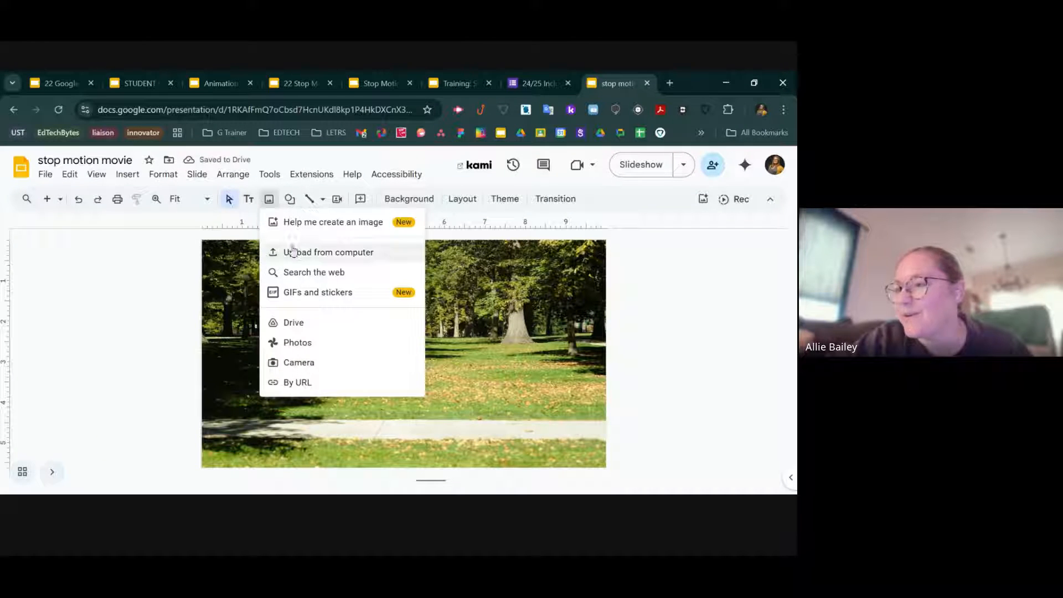
{"action": "left_click", "coordinate": [313, 273]}
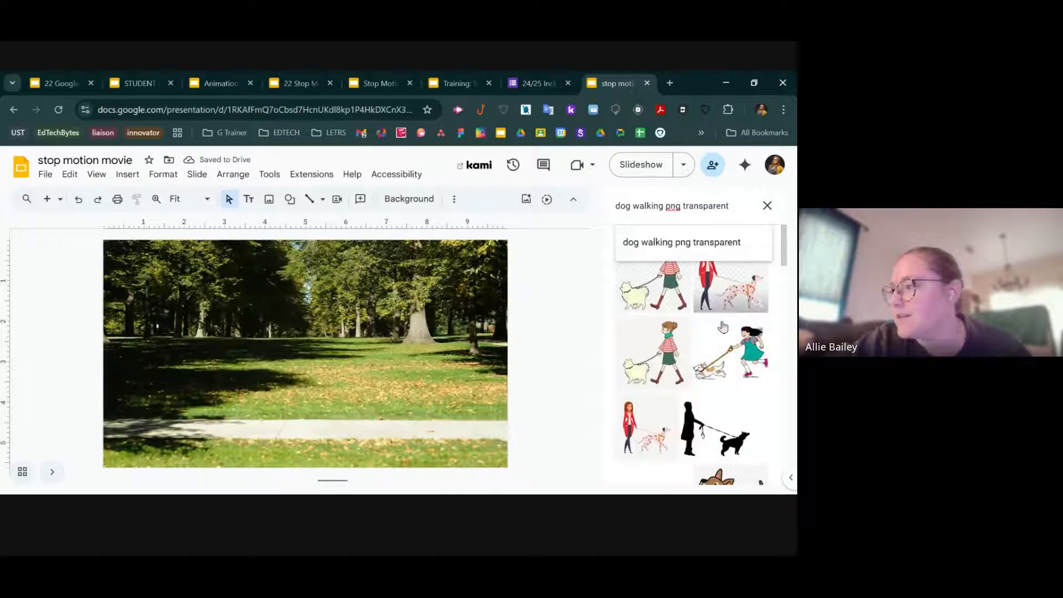
{"action": "left_click", "coordinate": [652, 353]}
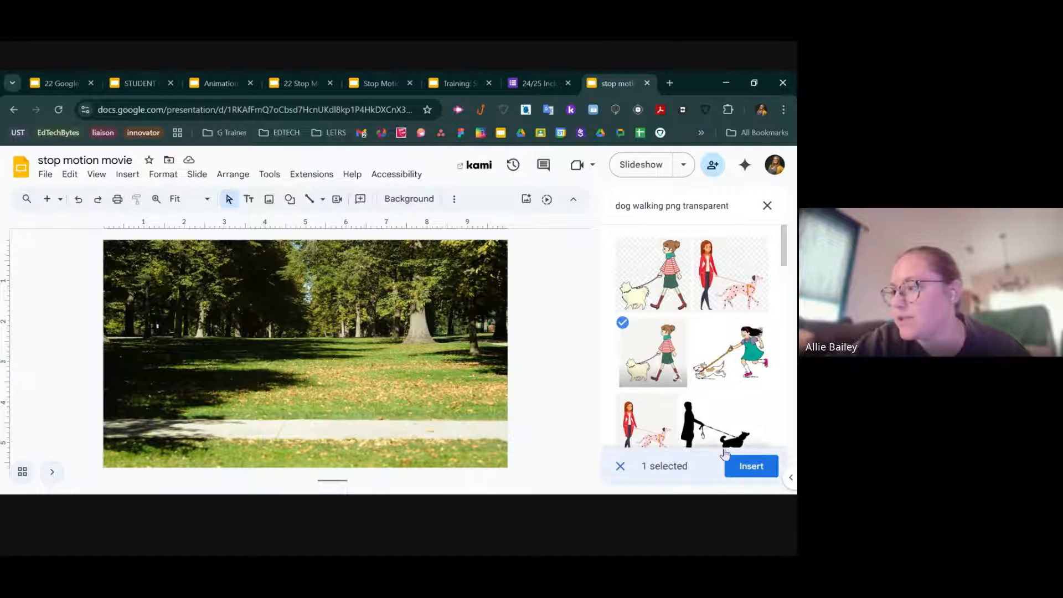
{"action": "left_click", "coordinate": [751, 466]}
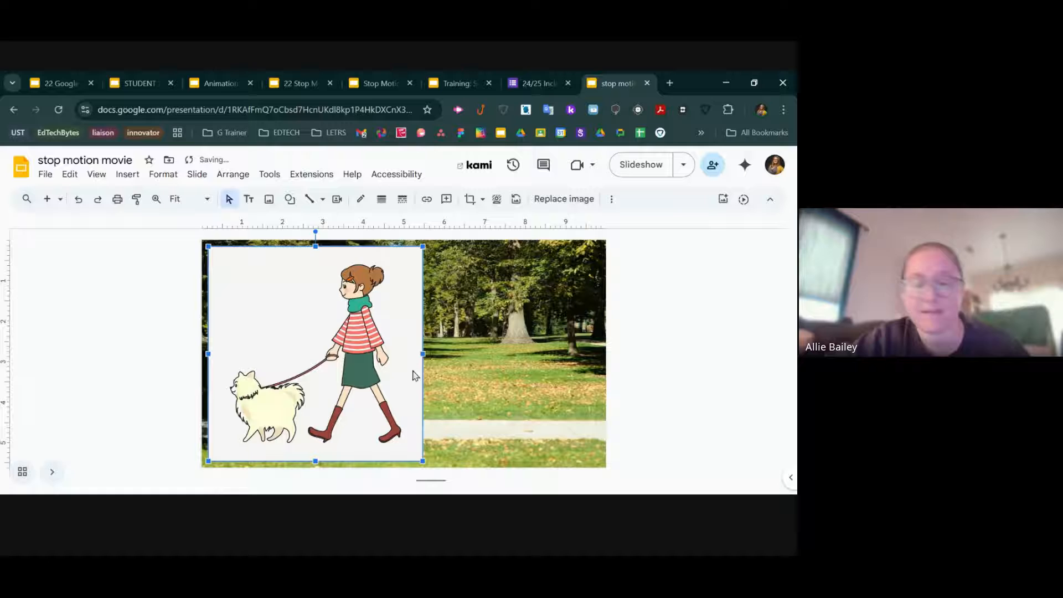
Remove the white-background picture and insert the transparent running girl and dog instead
{"action": "left_click", "coordinate": [270, 198]}
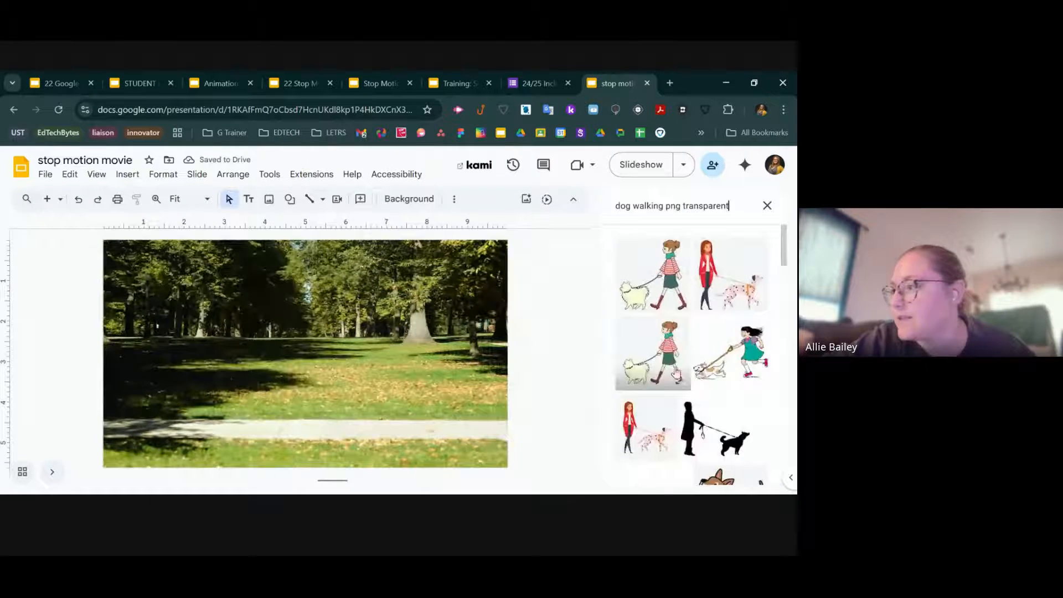
{"action": "left_click", "coordinate": [731, 353]}
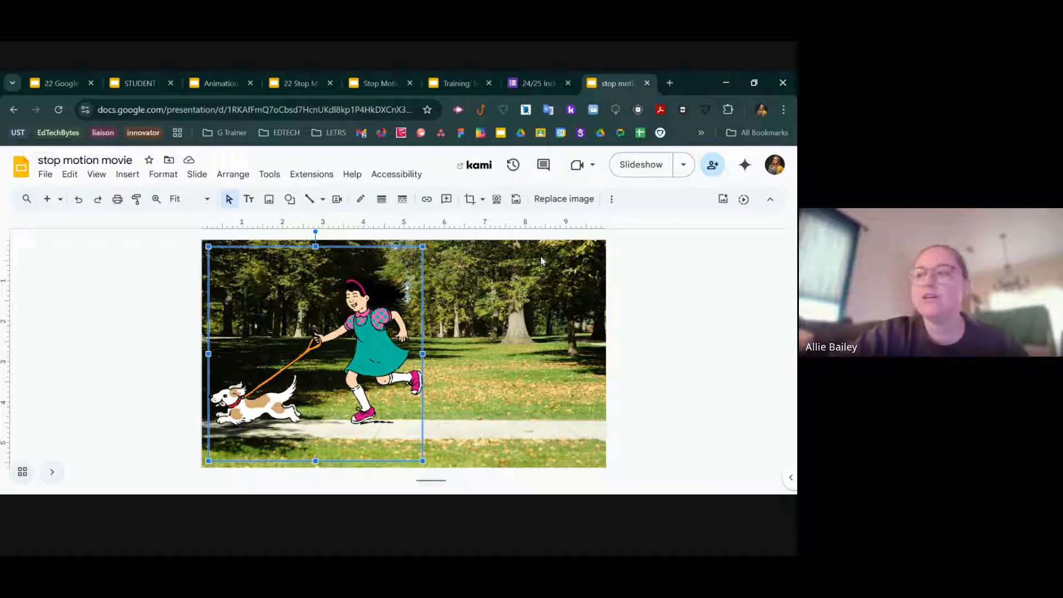
Visit remove.bg in a new tab, then return to the stop motion deck
{"action": "left_click", "coordinate": [669, 83]}
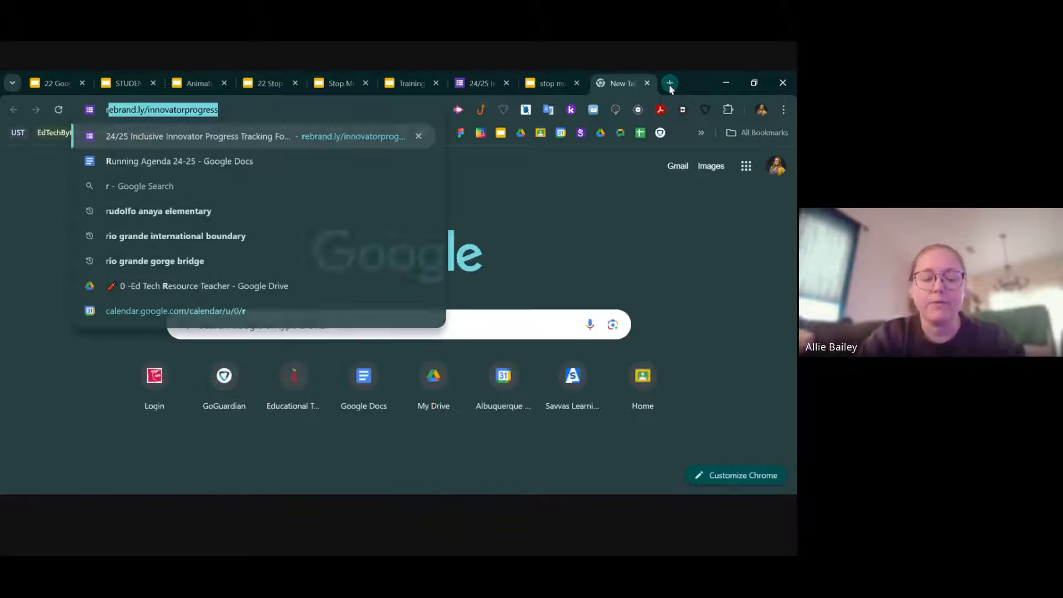
{"action": "type", "text": "remove.bg"}
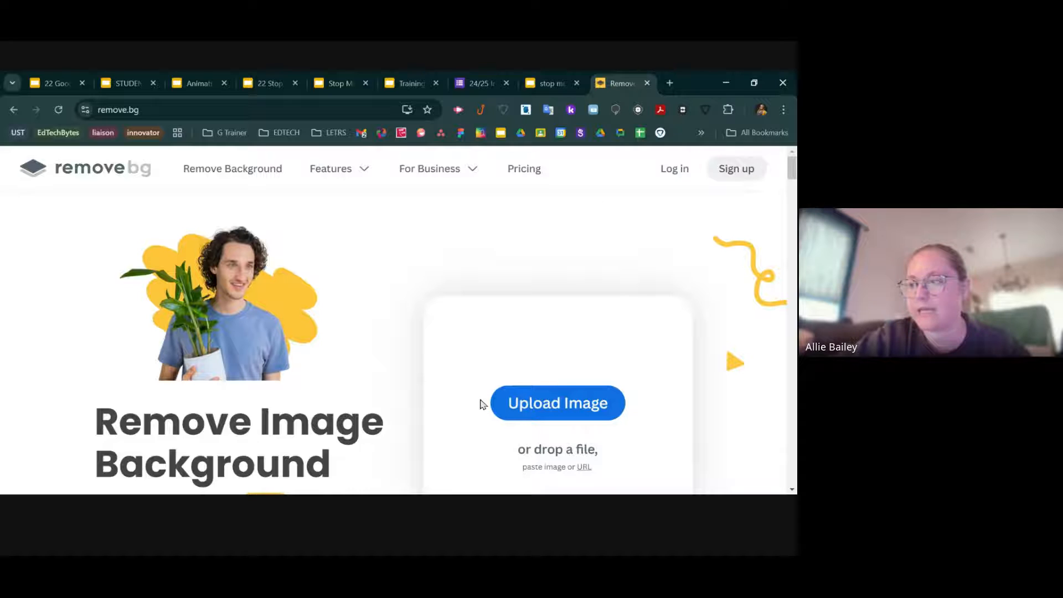
{"action": "mouse_move", "coordinate": [565, 381]}
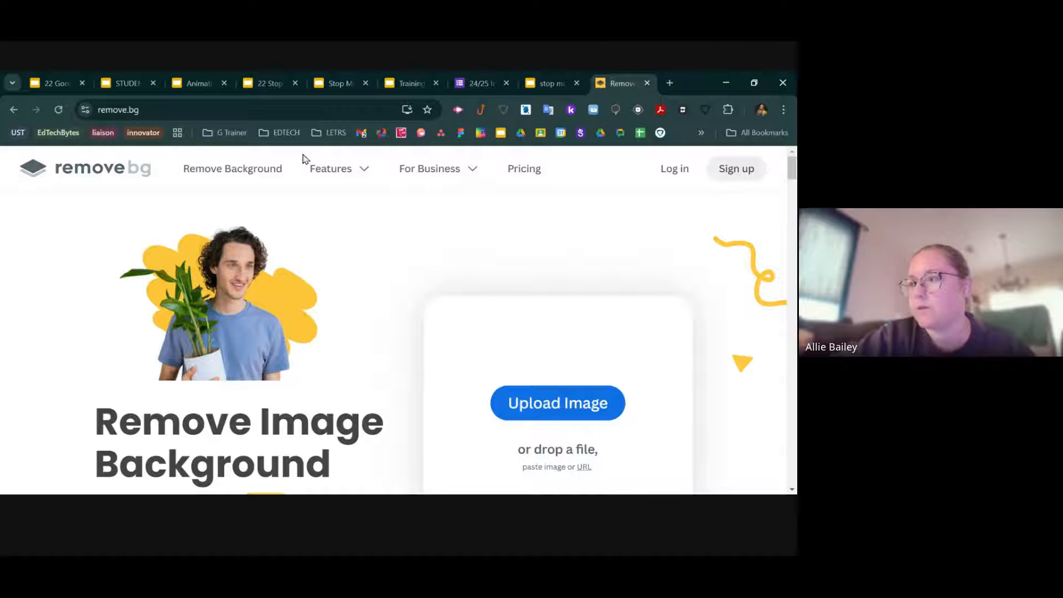
{"action": "left_click", "coordinate": [549, 83]}
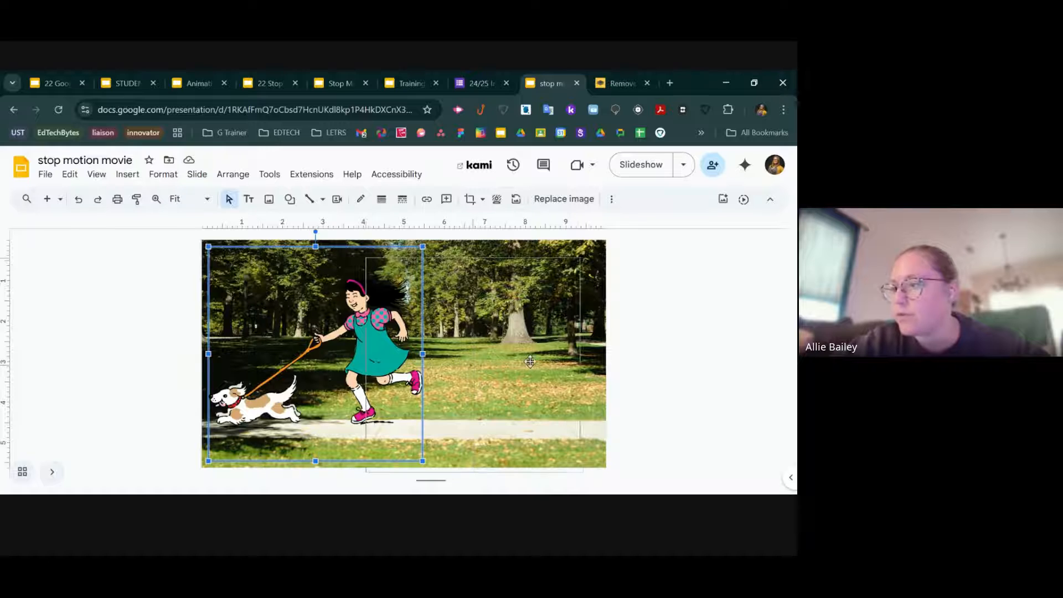
Move the girl-and-dog picture to the slide's right side and shrink it slightly
{"action": "left_click_drag", "start_coordinate": [314, 353], "coordinate": [499, 359]}
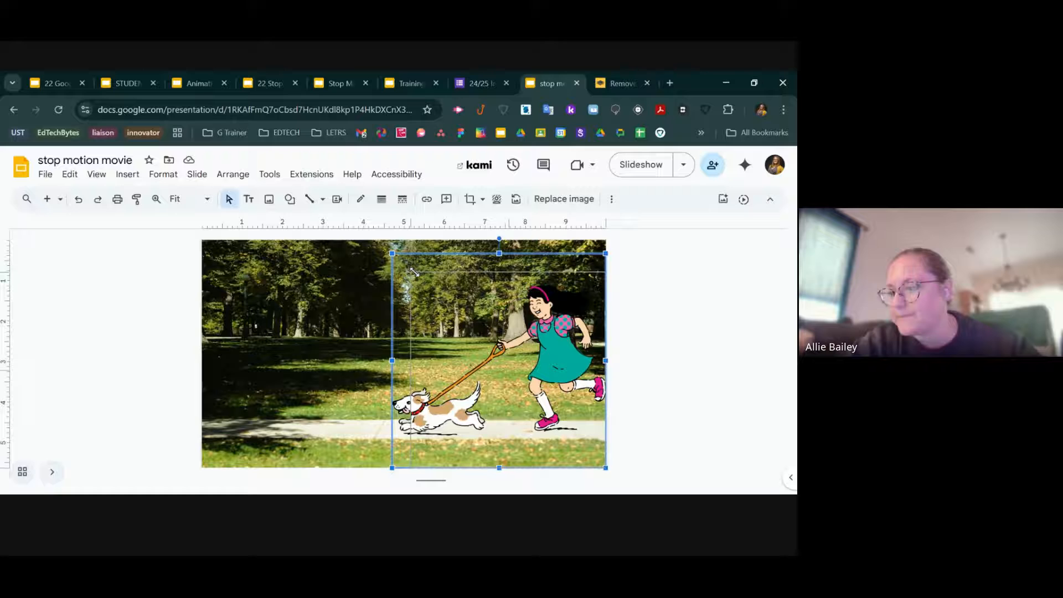
{"action": "left_click_drag", "start_coordinate": [499, 326], "coordinate": [508, 343]}
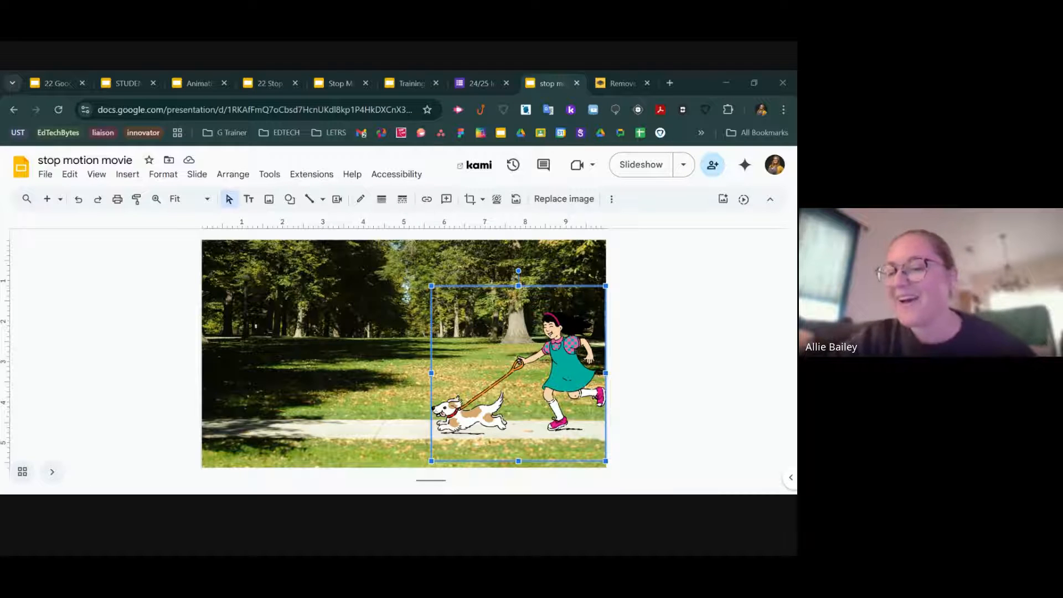
{"action": "mouse_move", "coordinate": [644, 423]}
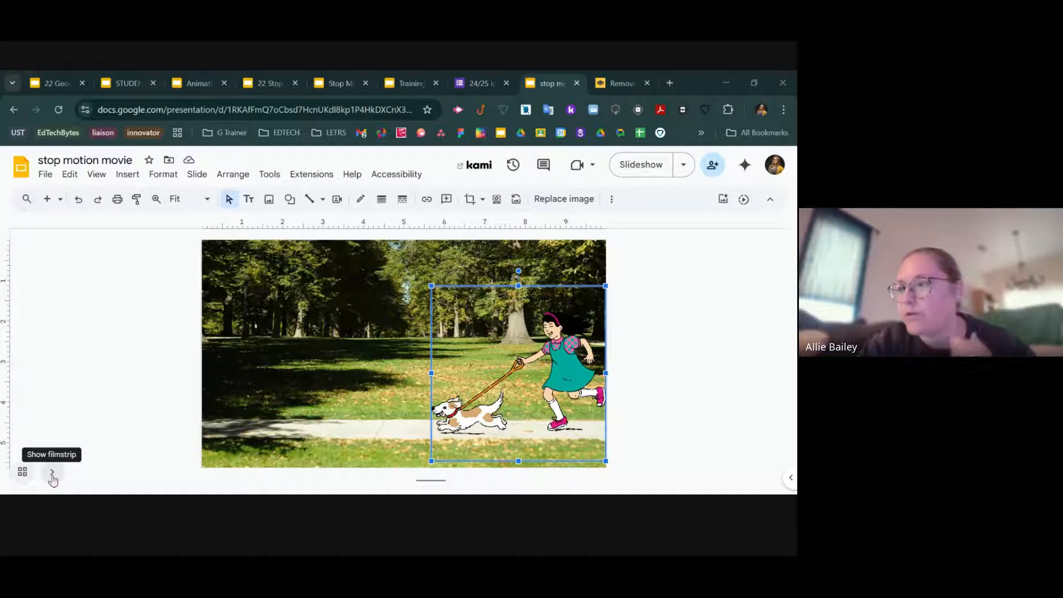
Show the filmstrip and duplicate the park slide so the deck has three identical slides
{"action": "left_click", "coordinate": [52, 473]}
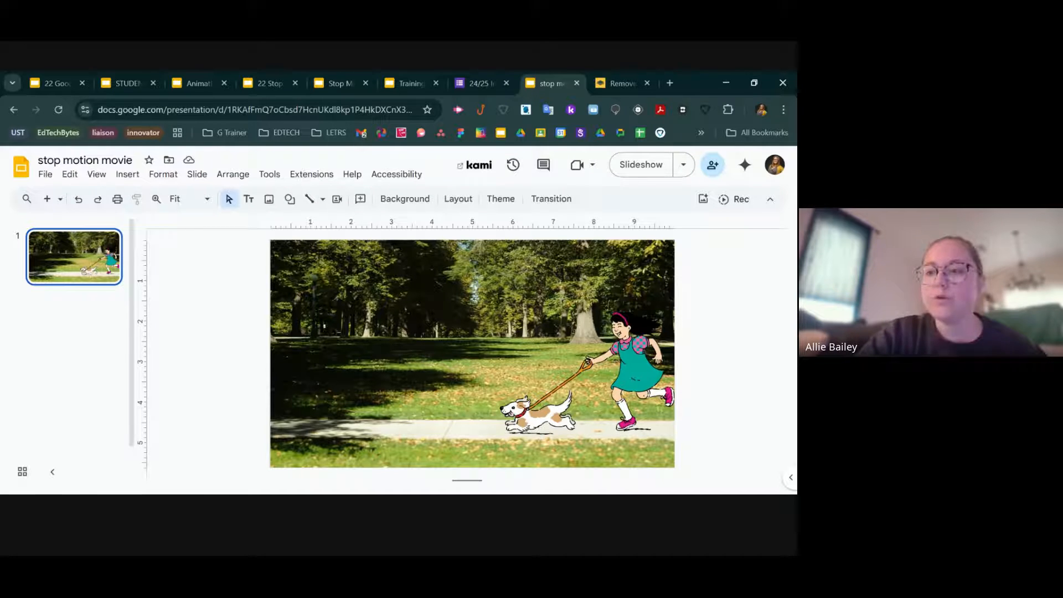
{"action": "right_click", "coordinate": [73, 256]}
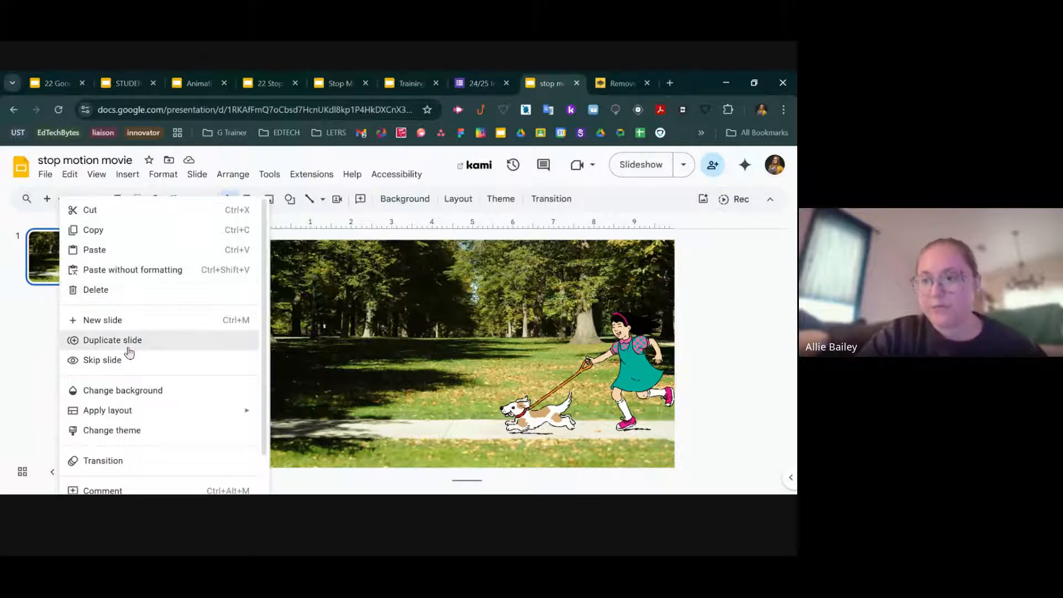
{"action": "left_click", "coordinate": [111, 340]}
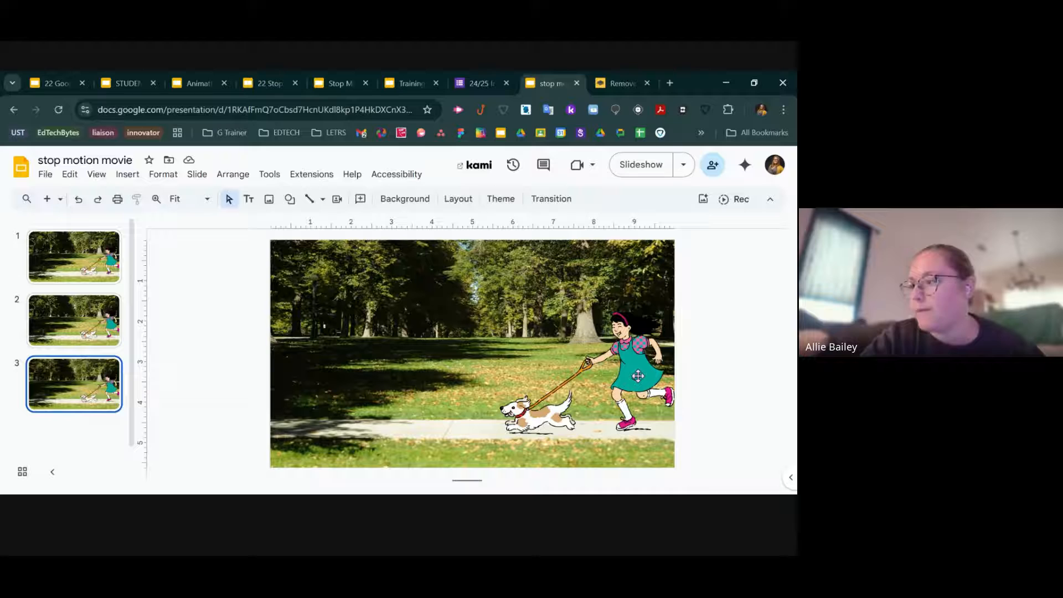
Duplicate slides up to fifteen, then shift the girl and dog leftward on slide 15
{"action": "left_click", "coordinate": [617, 376]}
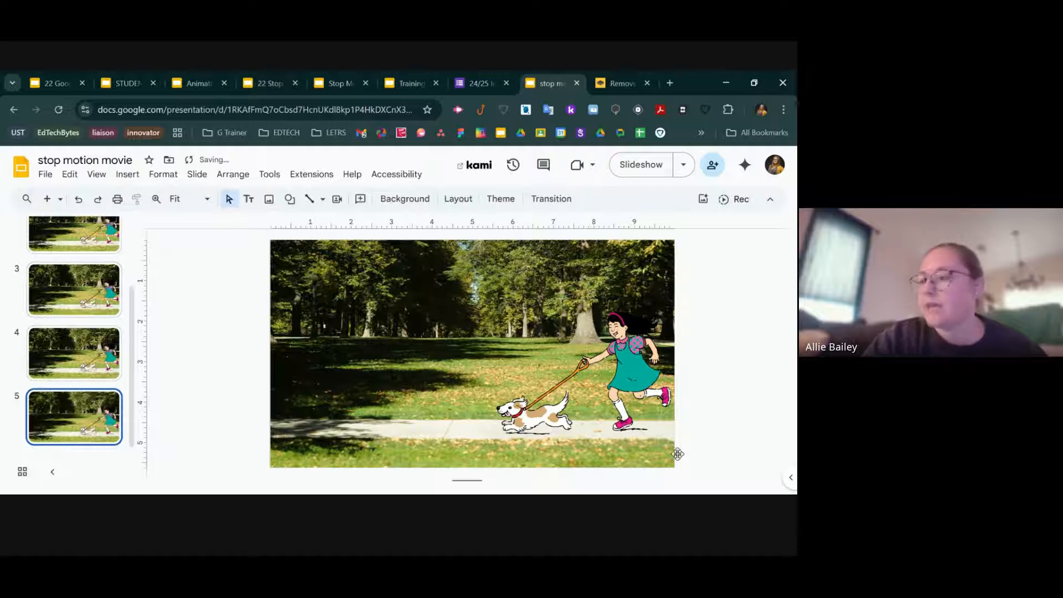
{"action": "left_click", "coordinate": [617, 367]}
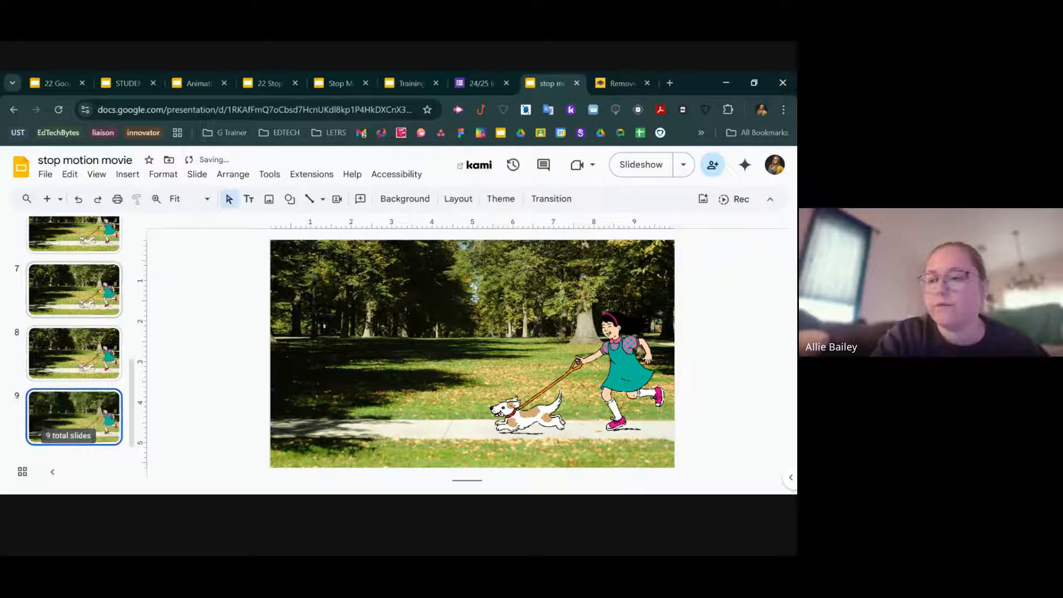
{"action": "left_click", "coordinate": [597, 352]}
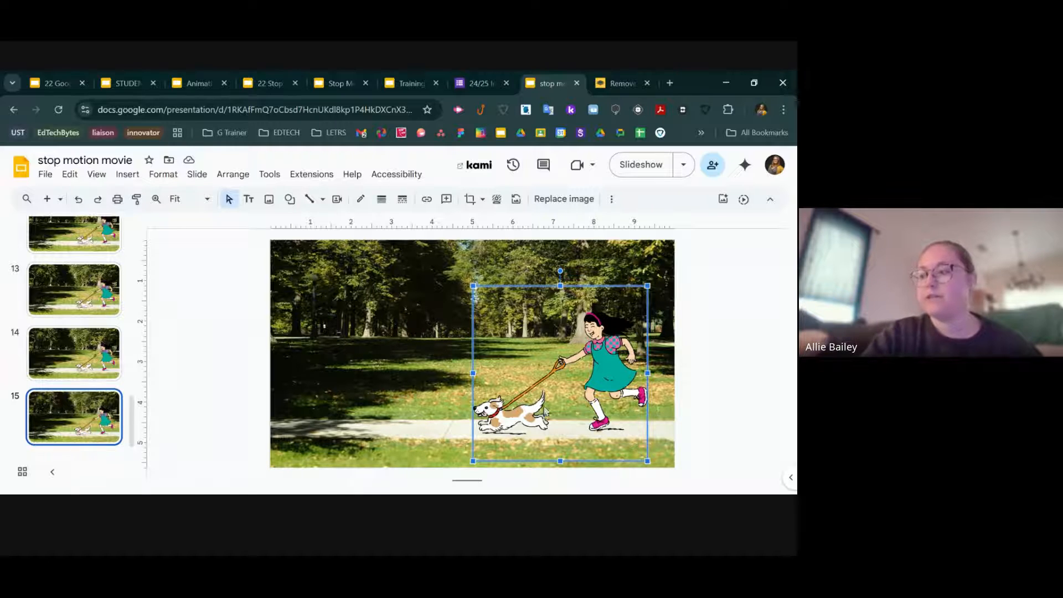
{"action": "left_click_drag", "start_coordinate": [559, 373], "coordinate": [512, 373]}
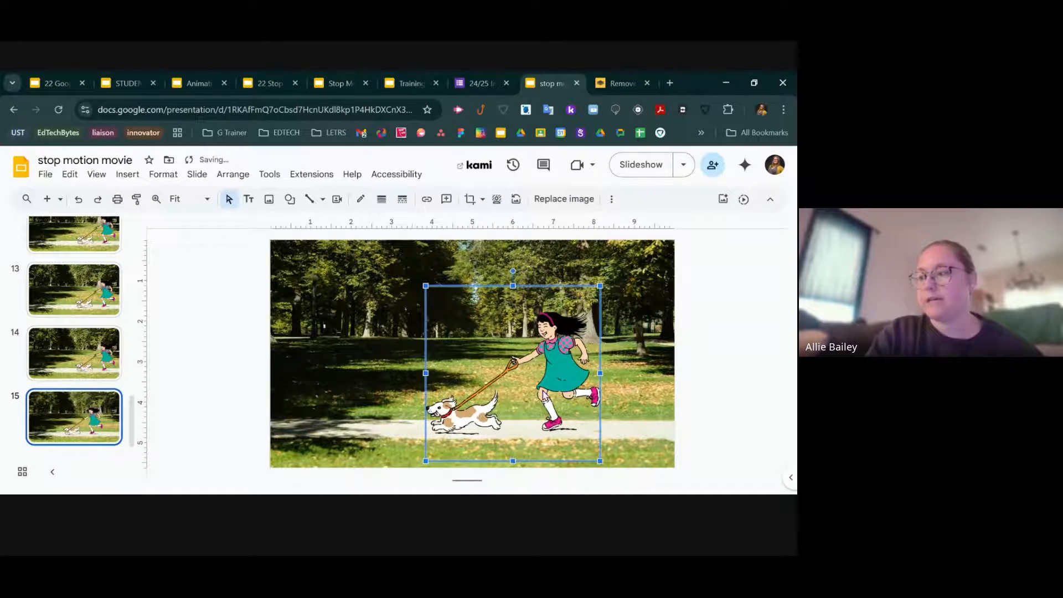
{"action": "left_click_drag", "start_coordinate": [512, 374], "coordinate": [438, 374]}
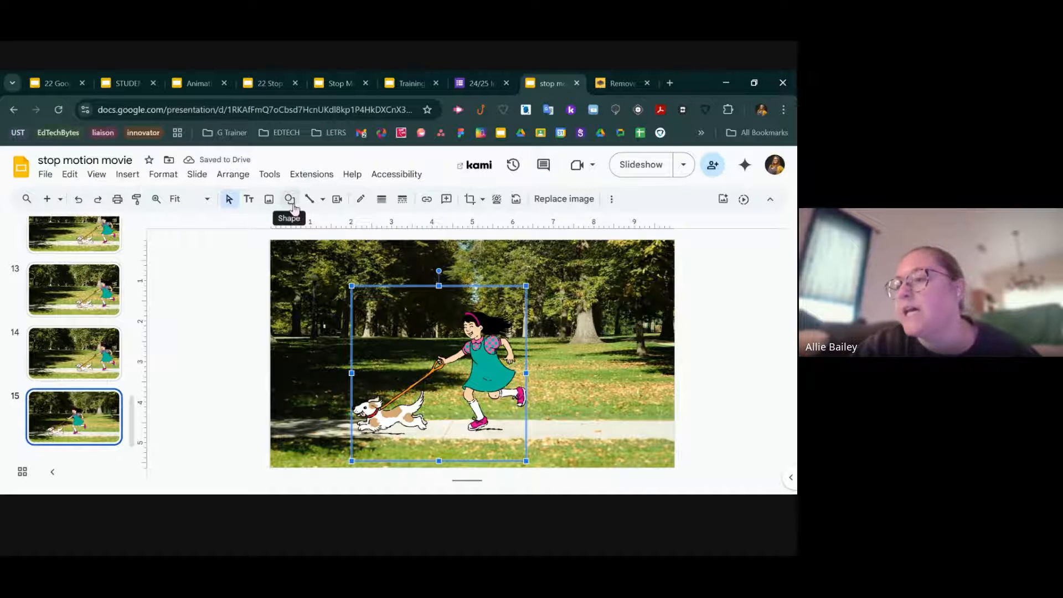
Insert a fireball image from a 'flames transparent png' web search onto slide 15
{"action": "left_click", "coordinate": [268, 198]}
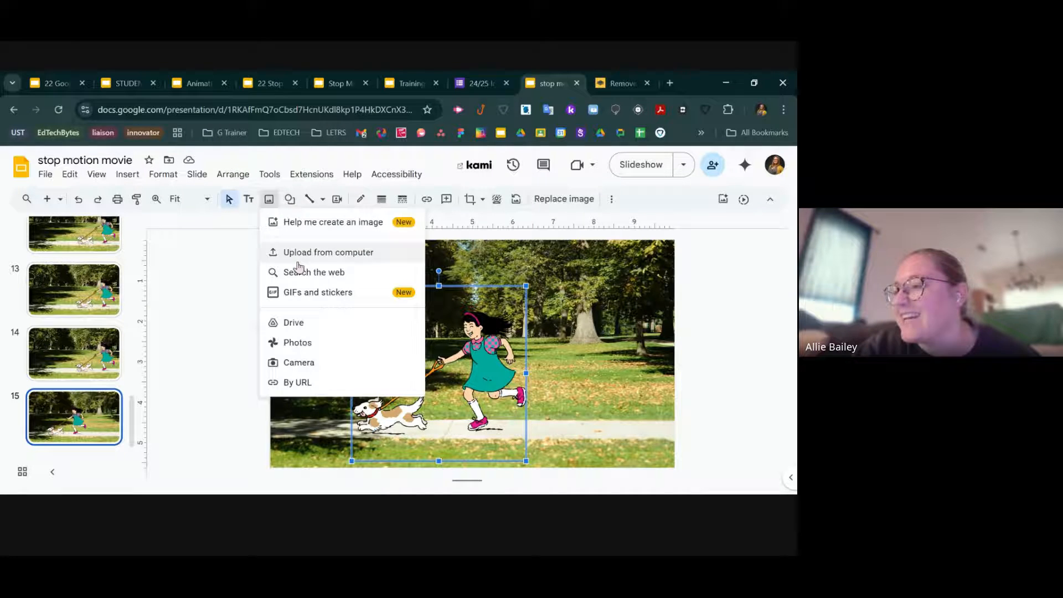
{"action": "left_click", "coordinate": [314, 272]}
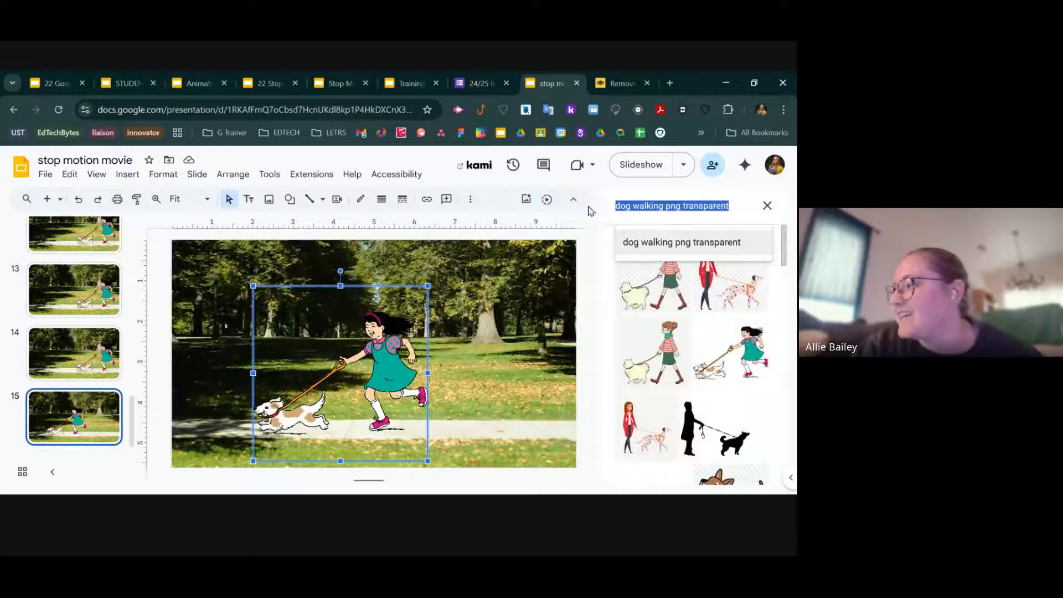
{"action": "type", "text": "flames transparent"}
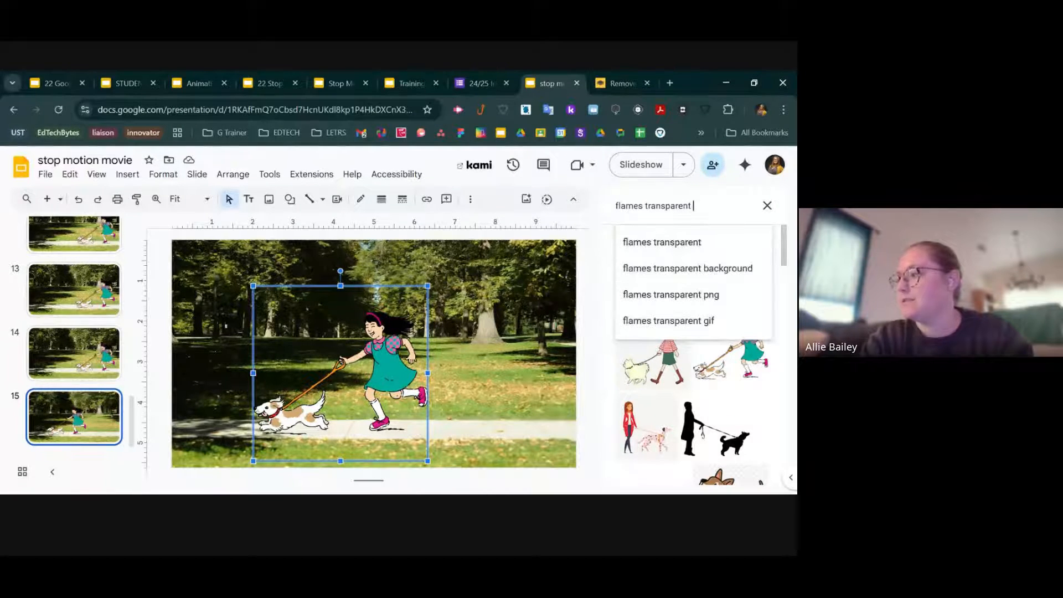
{"action": "left_click", "coordinate": [671, 294]}
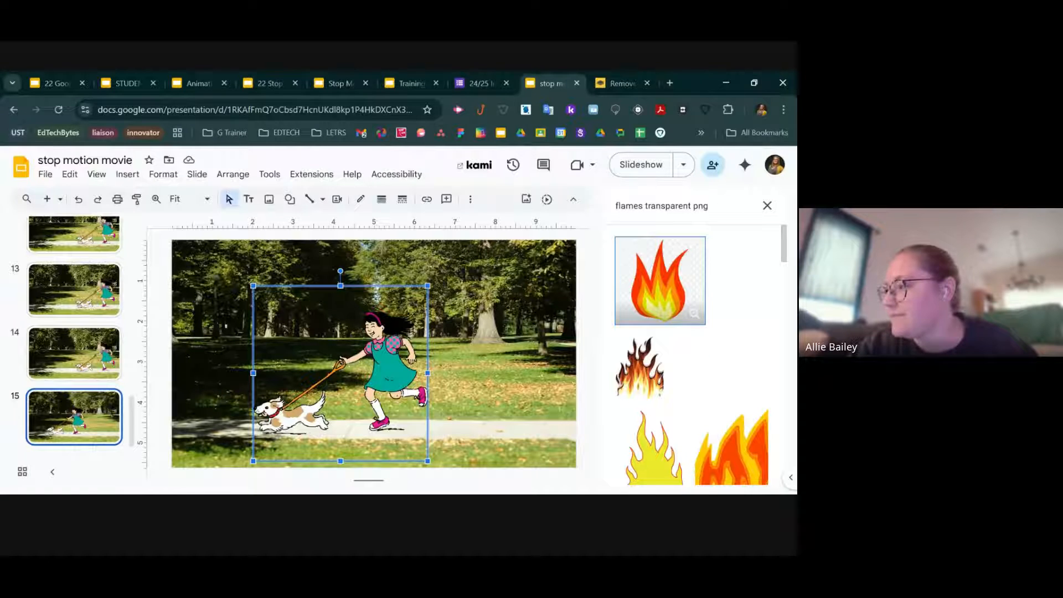
{"action": "left_click", "coordinate": [716, 366]}
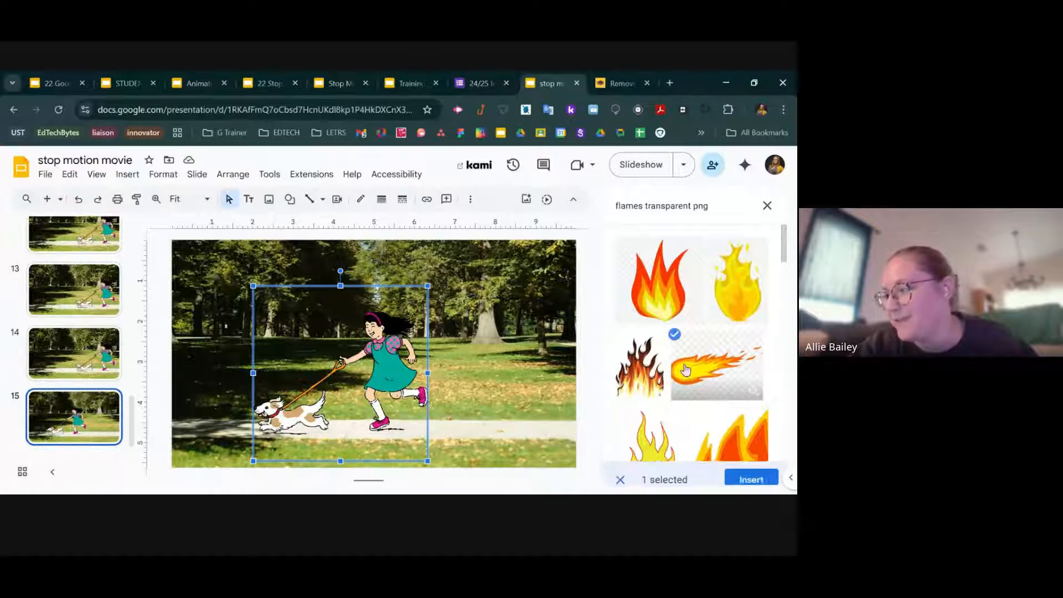
{"action": "left_click", "coordinate": [751, 479]}
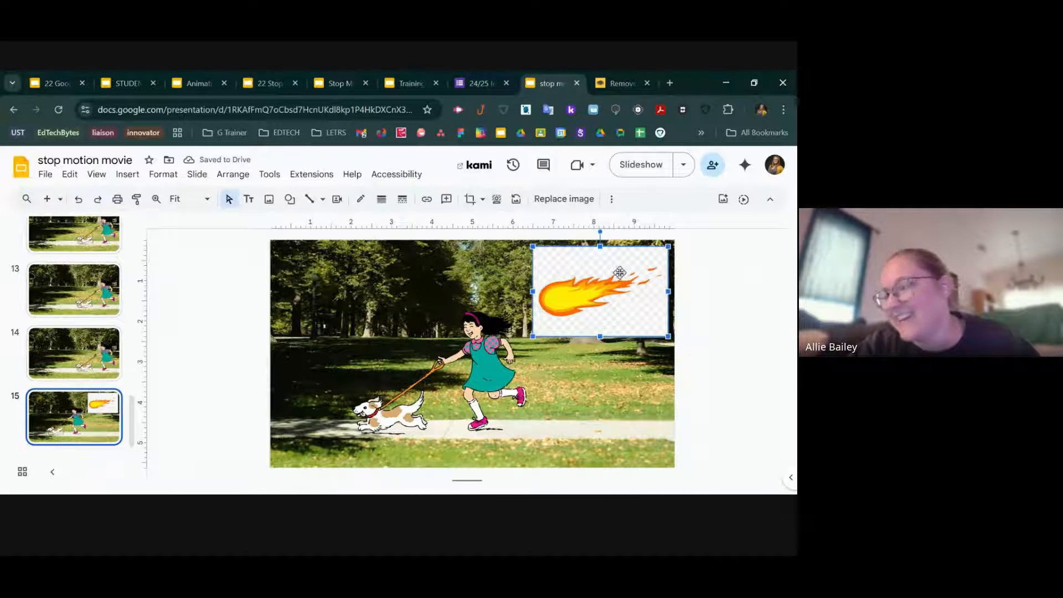
Move the fireball down beside the girl, nudge it left, and duplicate the frame up toward slide 23
{"action": "left_click", "coordinate": [336, 313]}
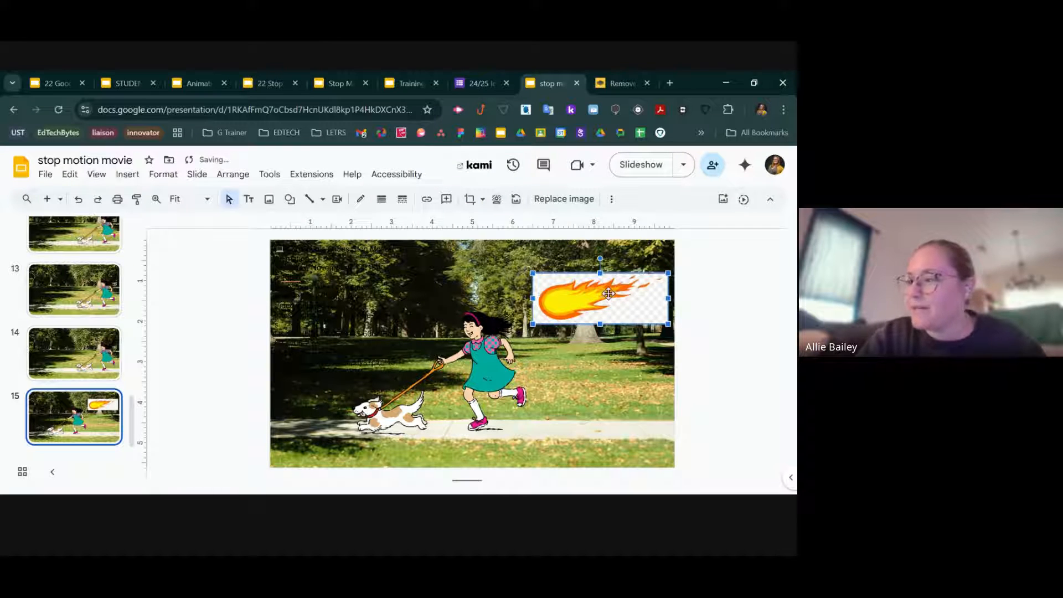
{"action": "left_click_drag", "start_coordinate": [599, 295], "coordinate": [588, 389]}
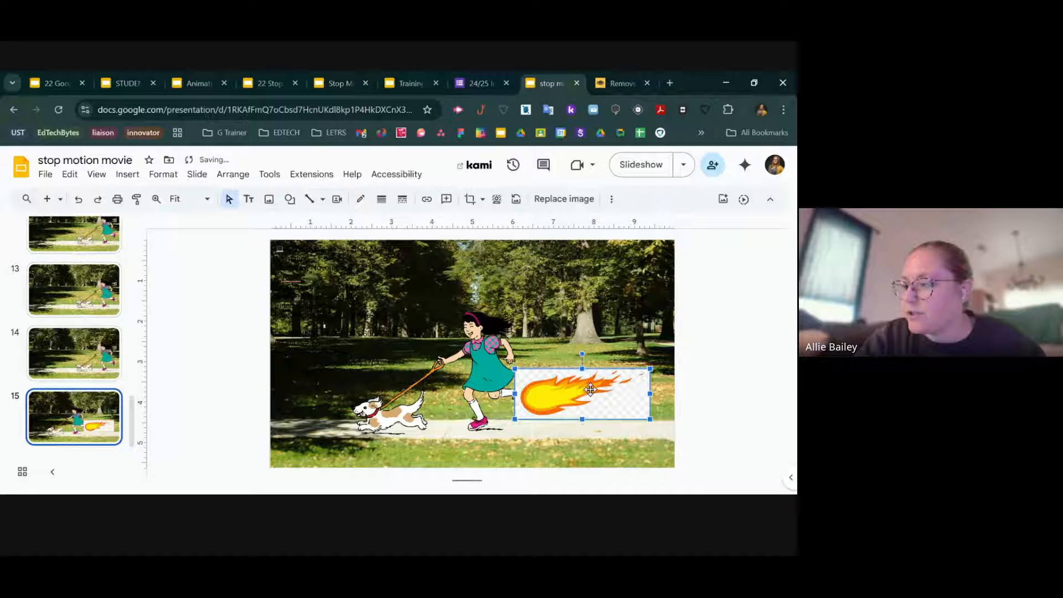
{"action": "left_click_drag", "start_coordinate": [590, 390], "coordinate": [597, 391]}
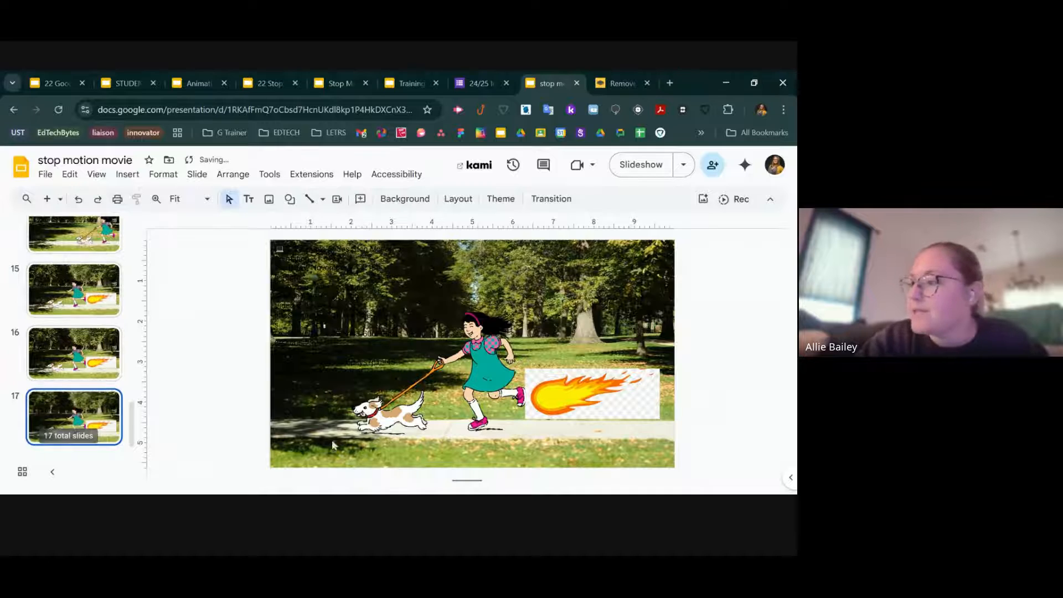
{"action": "left_click", "coordinate": [468, 373]}
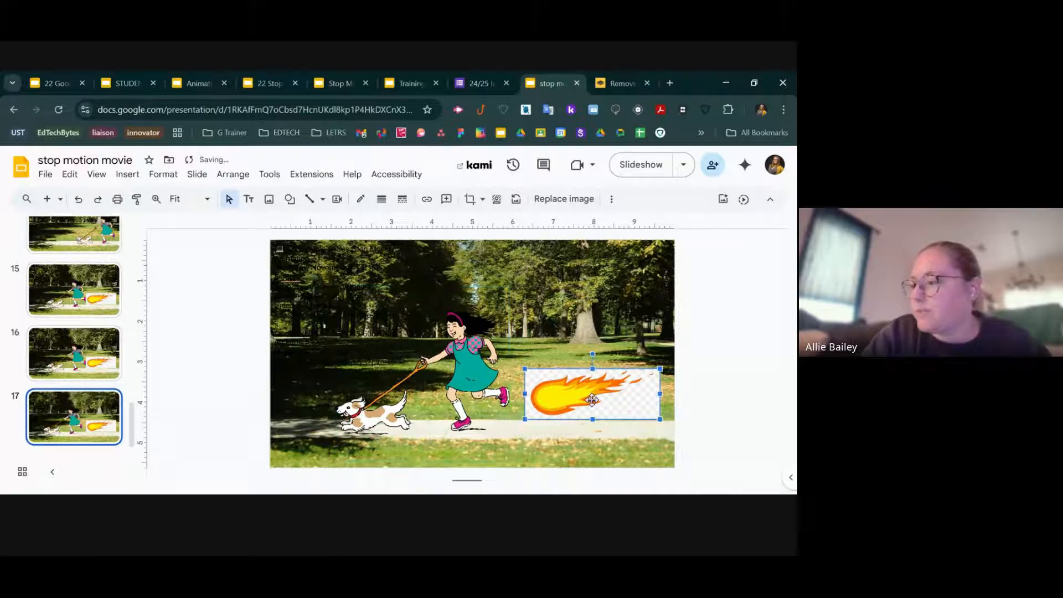
{"action": "left_click_drag", "start_coordinate": [592, 398], "coordinate": [571, 397]}
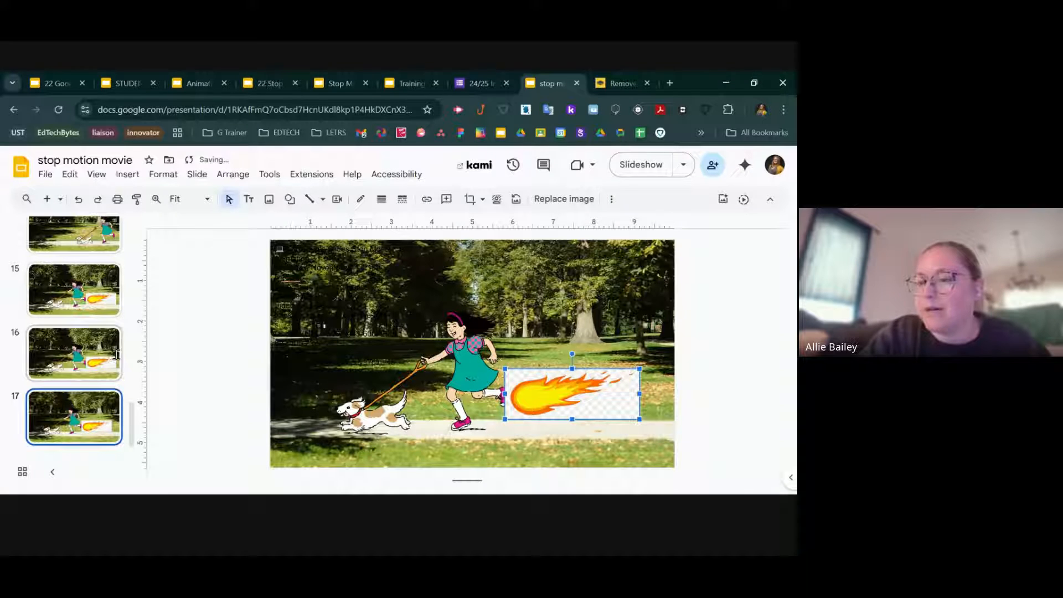
{"action": "left_click", "coordinate": [74, 417]}
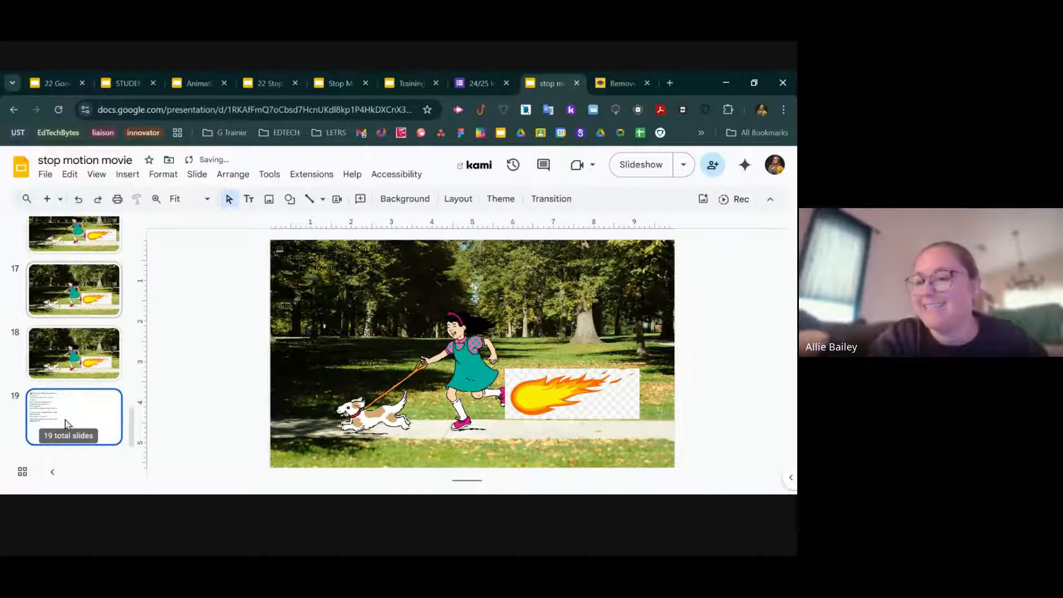
{"action": "left_click", "coordinate": [440, 359]}
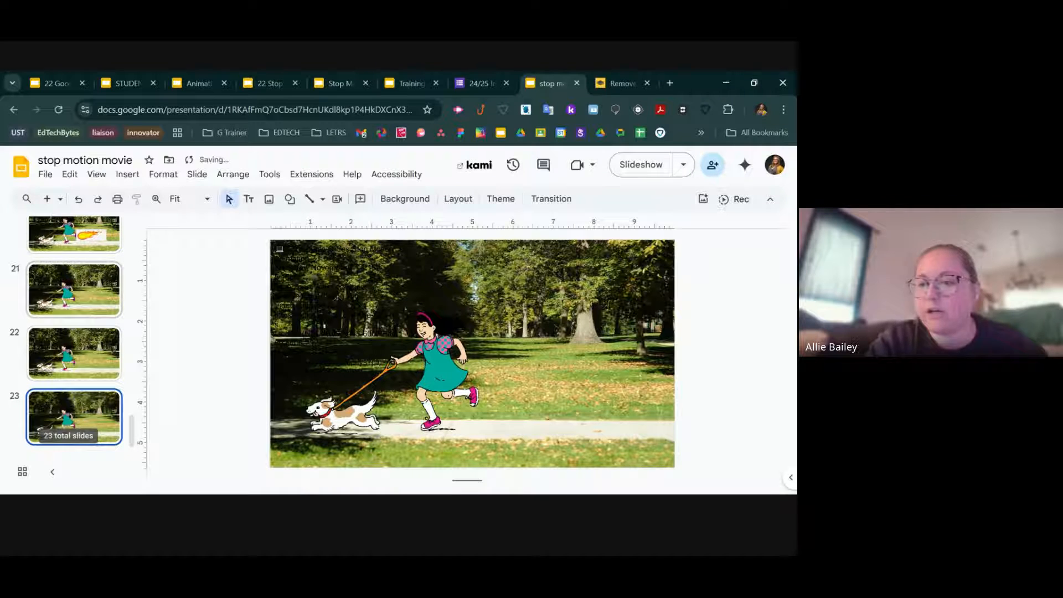
On the newest frames through slide 31, move the girl and dog further left, then return to slide 1
{"action": "left_click", "coordinate": [421, 367]}
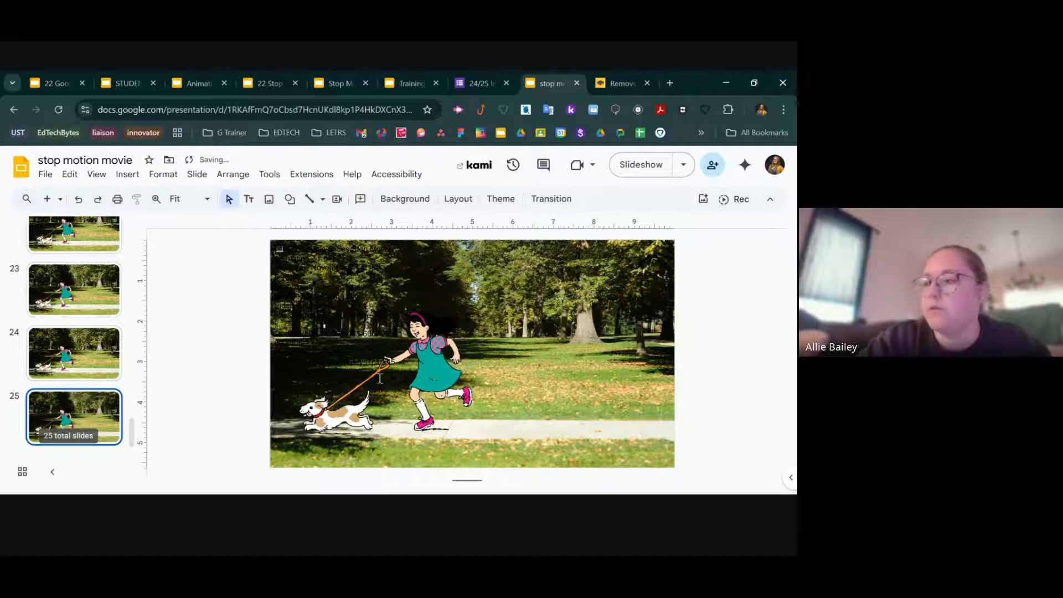
{"action": "left_click", "coordinate": [325, 313]}
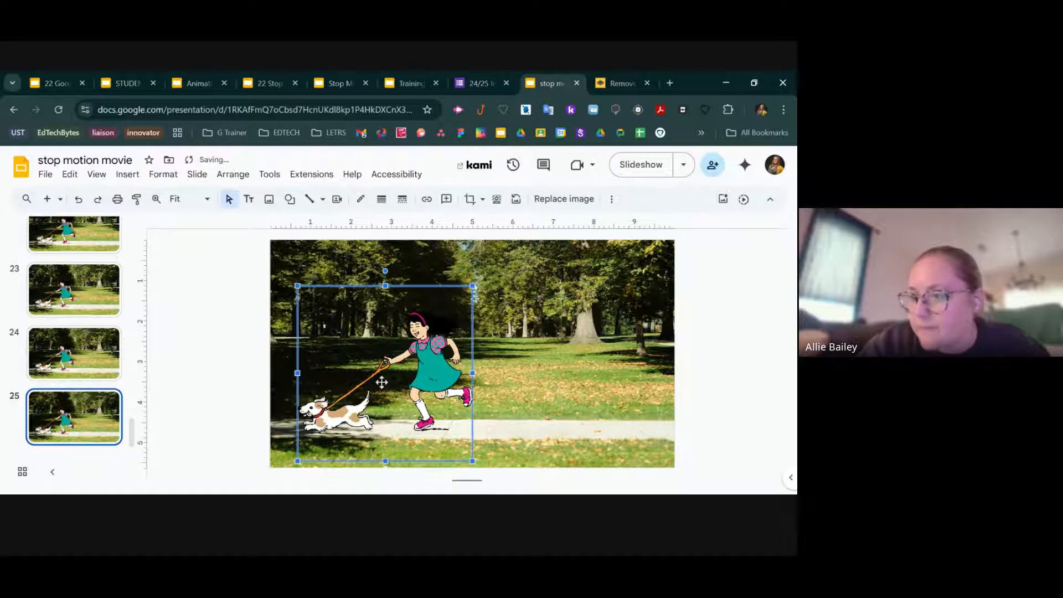
{"action": "left_click_drag", "start_coordinate": [383, 382], "coordinate": [377, 373]}
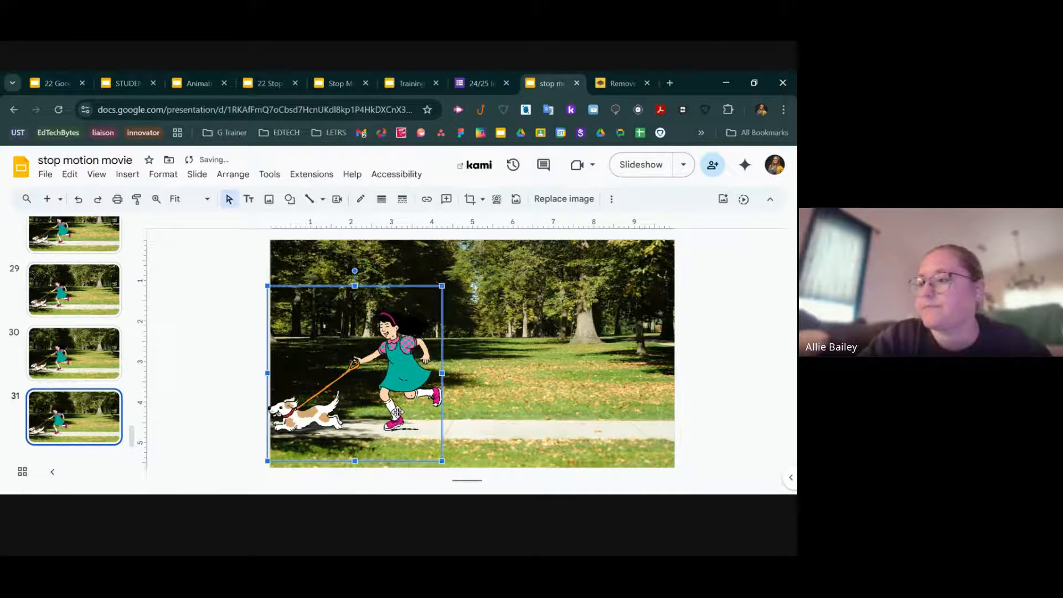
{"action": "left_click_drag", "start_coordinate": [355, 374], "coordinate": [345, 374]}
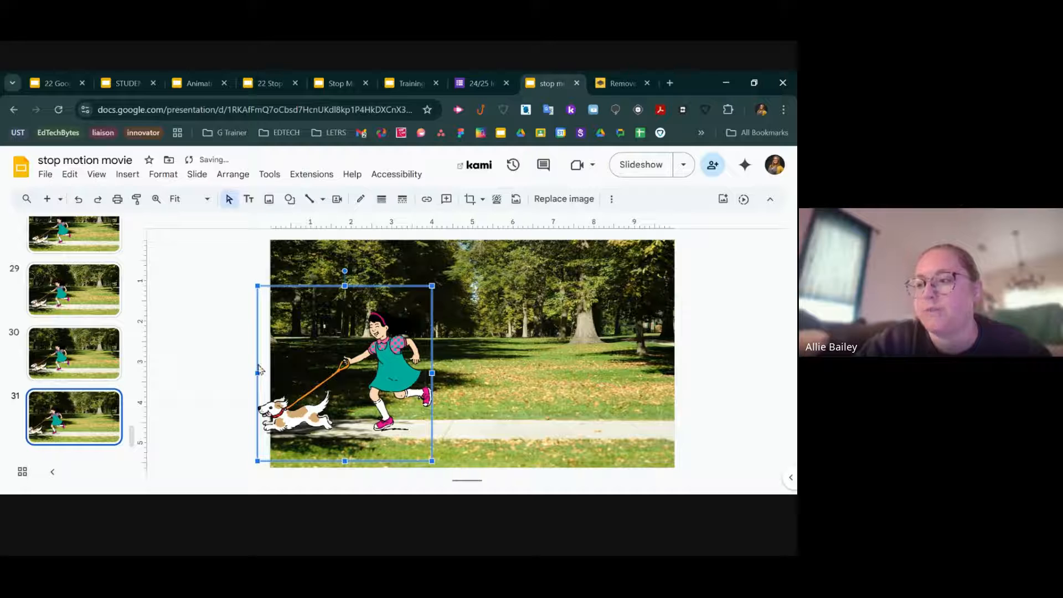
{"action": "left_click", "coordinate": [227, 370]}
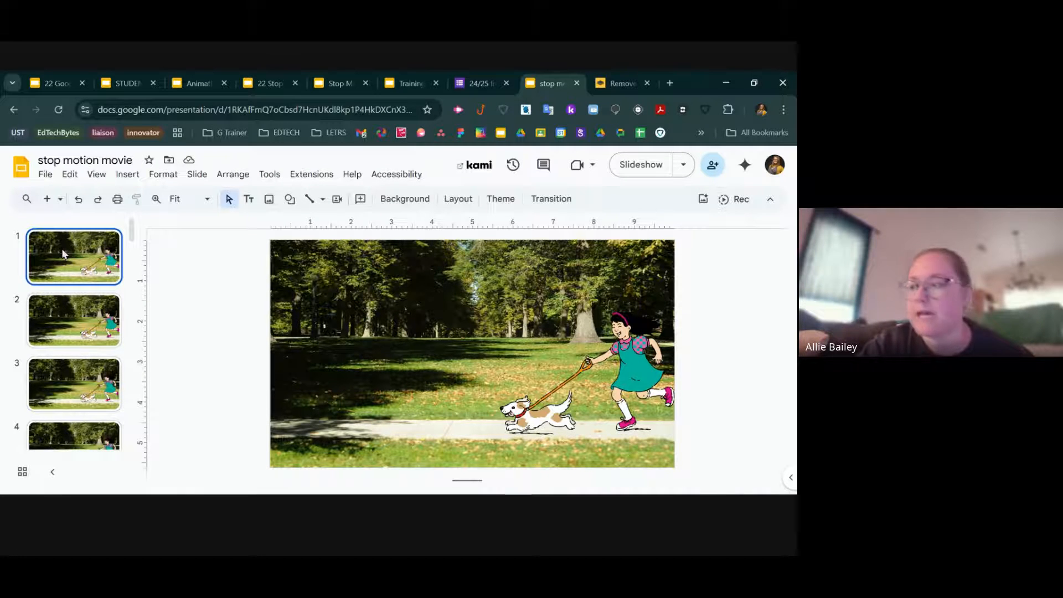
{"action": "mouse_move", "coordinate": [639, 164]}
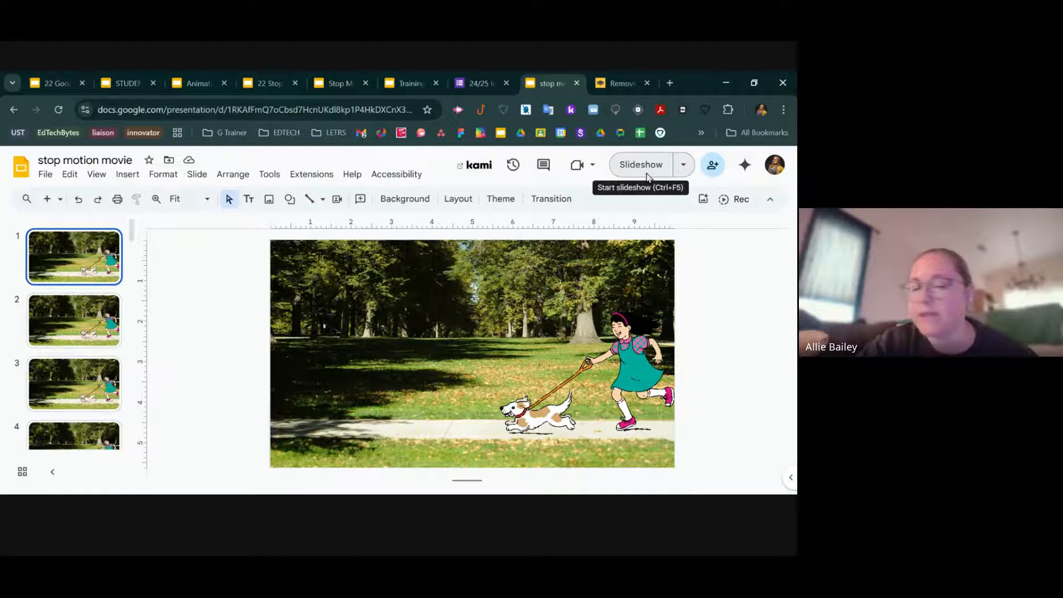
{"action": "left_click", "coordinate": [640, 165]}
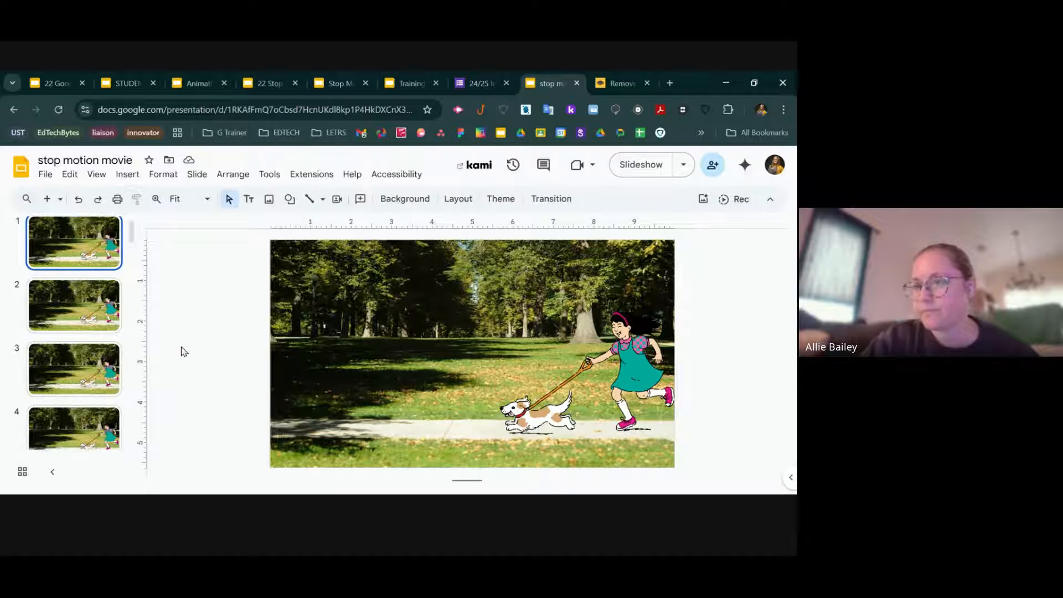
Scroll the filmstrip to slide 31 and bring up the File menu's sharing options
{"action": "scroll", "scroll_direction": "down", "scroll_amount": 3}
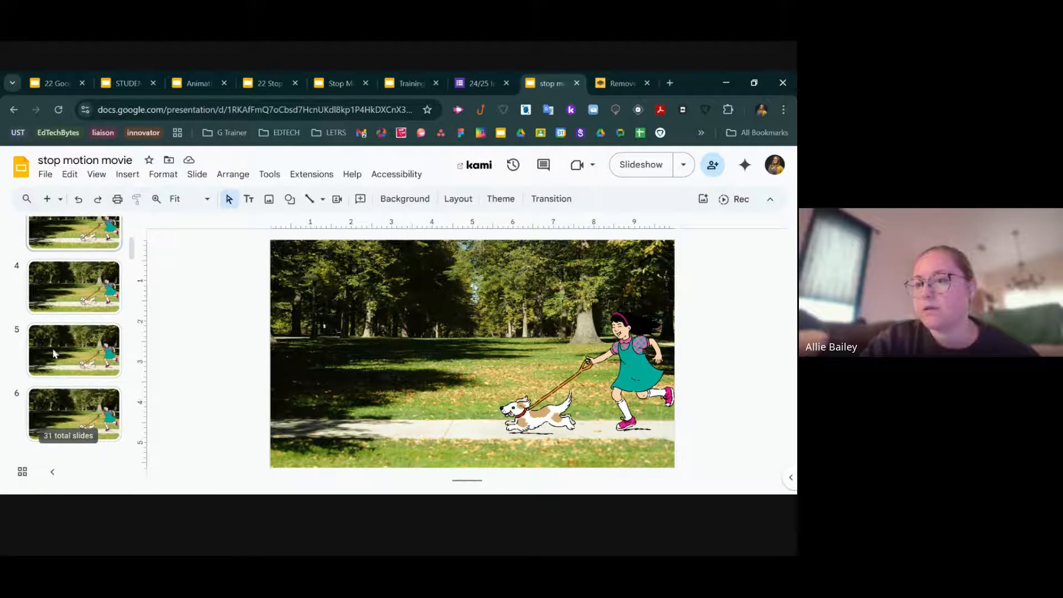
{"action": "scroll", "scroll_direction": "down", "scroll_amount": 3}
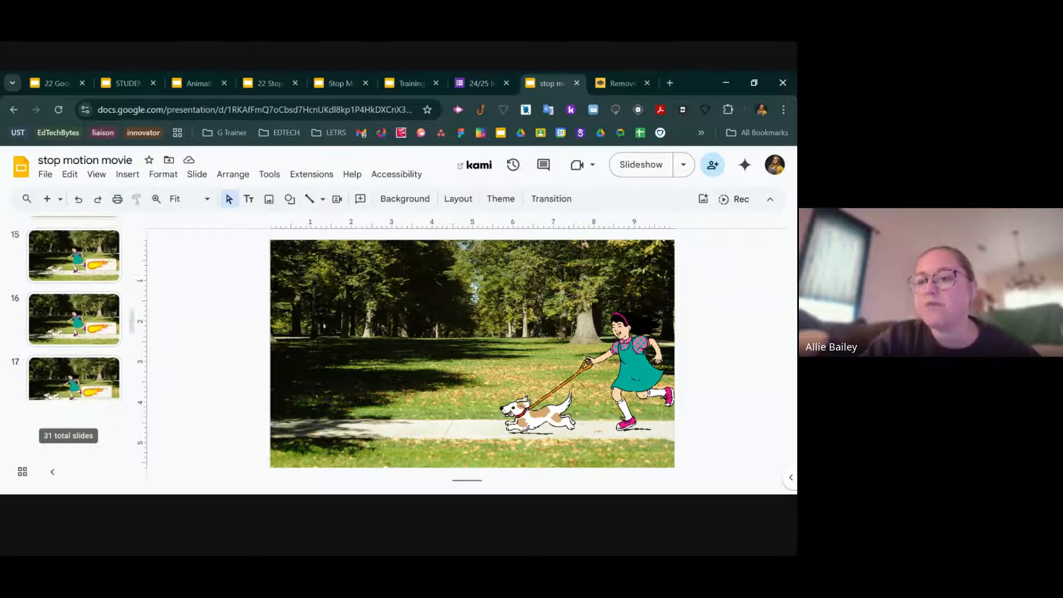
{"action": "scroll", "scroll_direction": "down", "scroll_amount": 3}
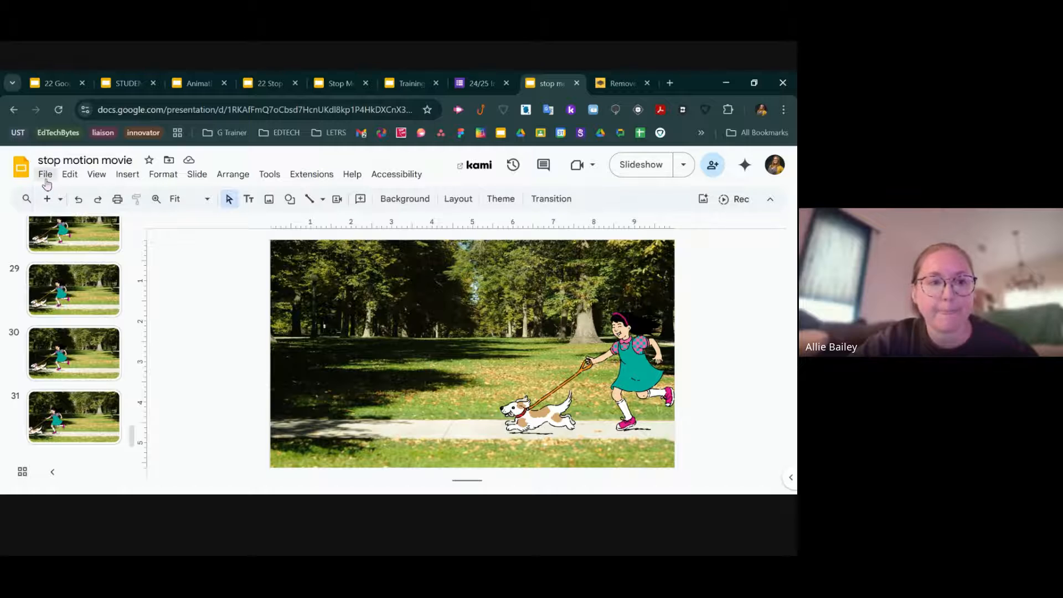
{"action": "left_click", "coordinate": [46, 174]}
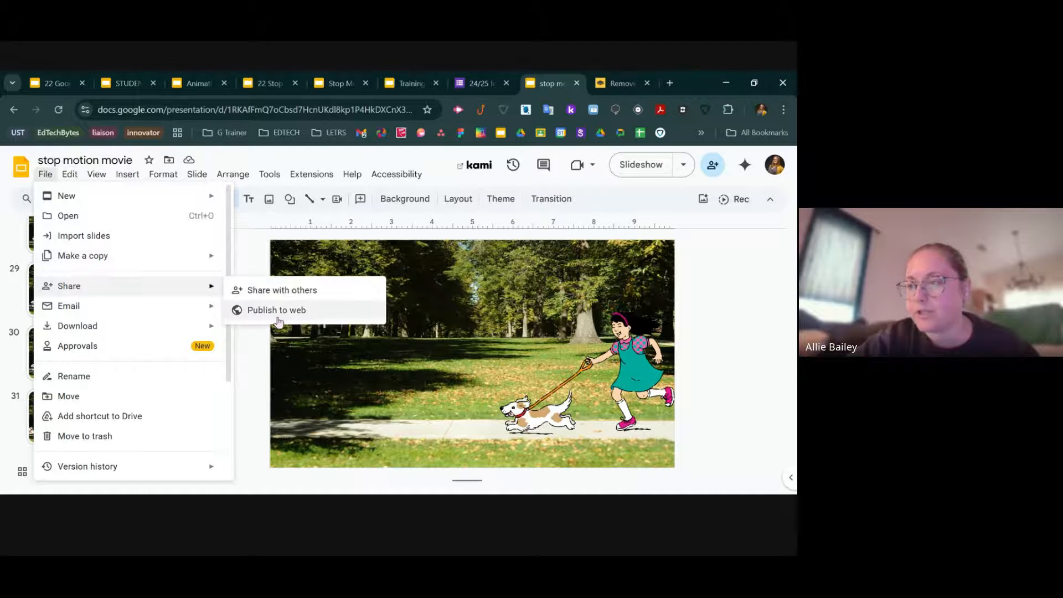
In Publish to web, auto-advance every second, start on load, and restart after the last slide
{"action": "left_click", "coordinate": [277, 310]}
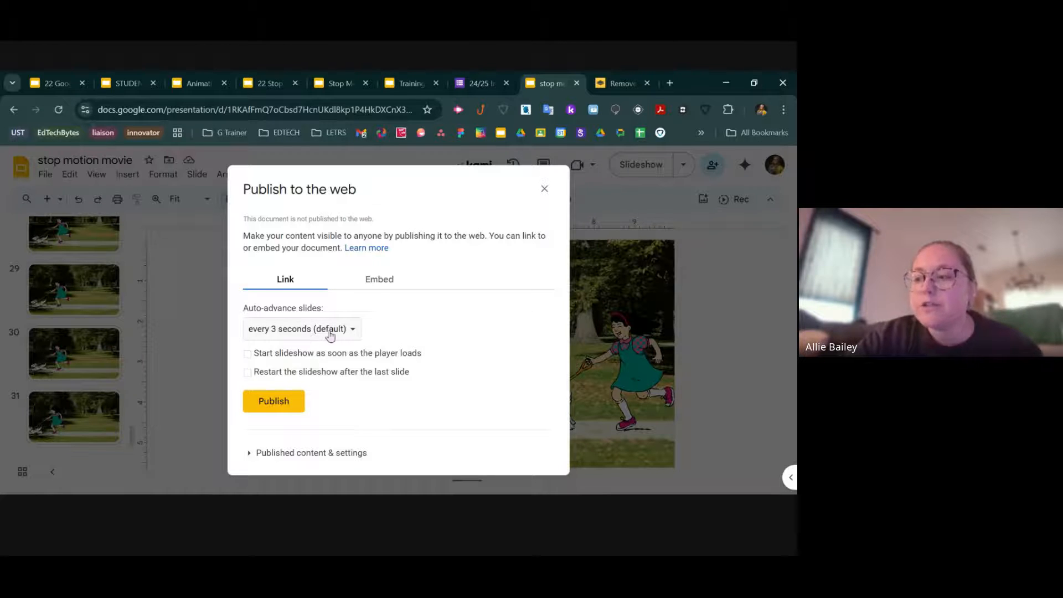
{"action": "left_click", "coordinate": [301, 329]}
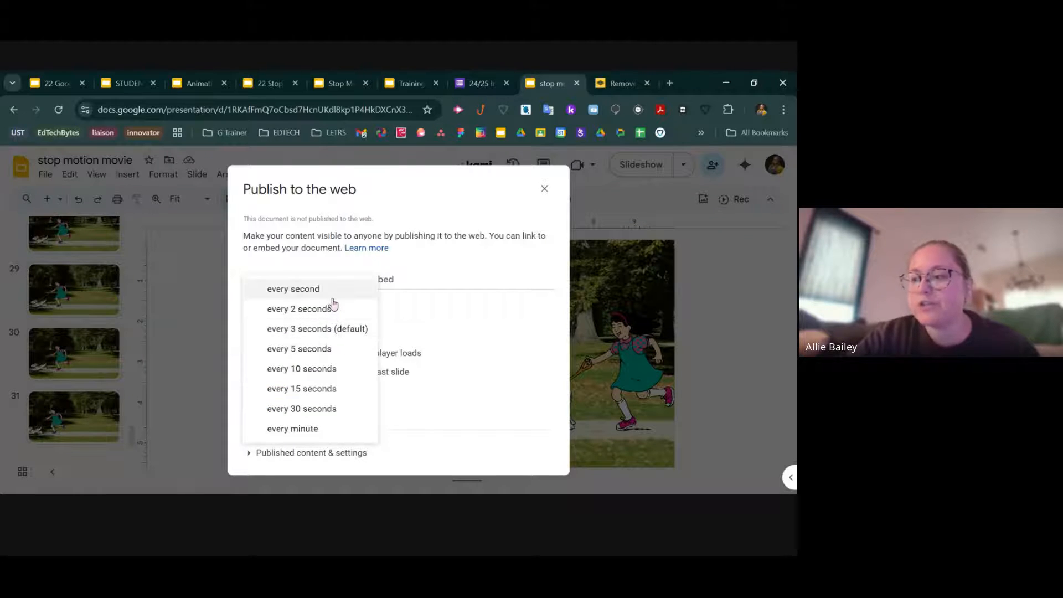
{"action": "left_click", "coordinate": [292, 288]}
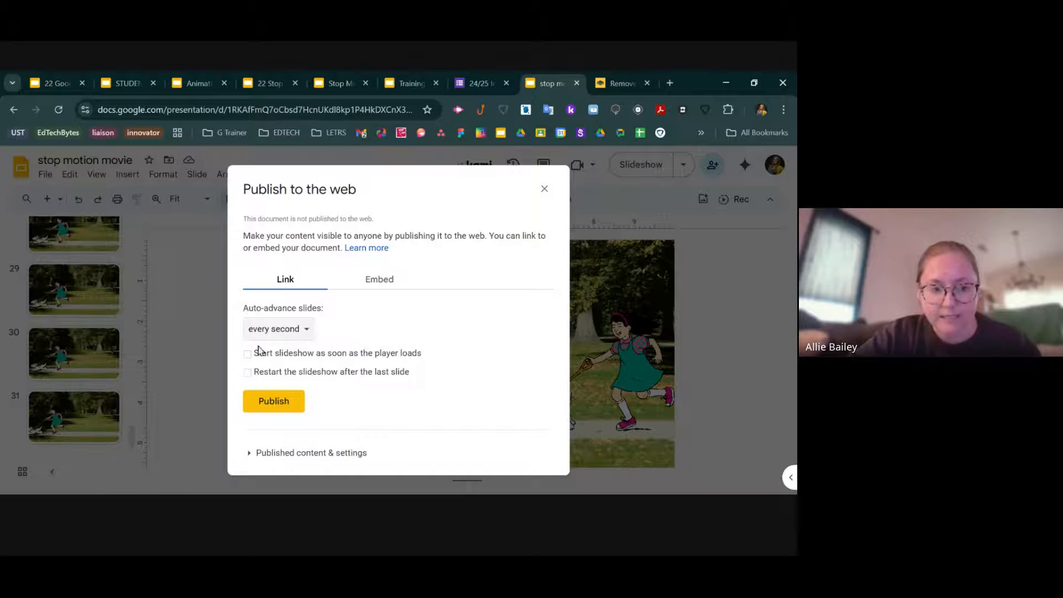
{"action": "left_click", "coordinate": [247, 352]}
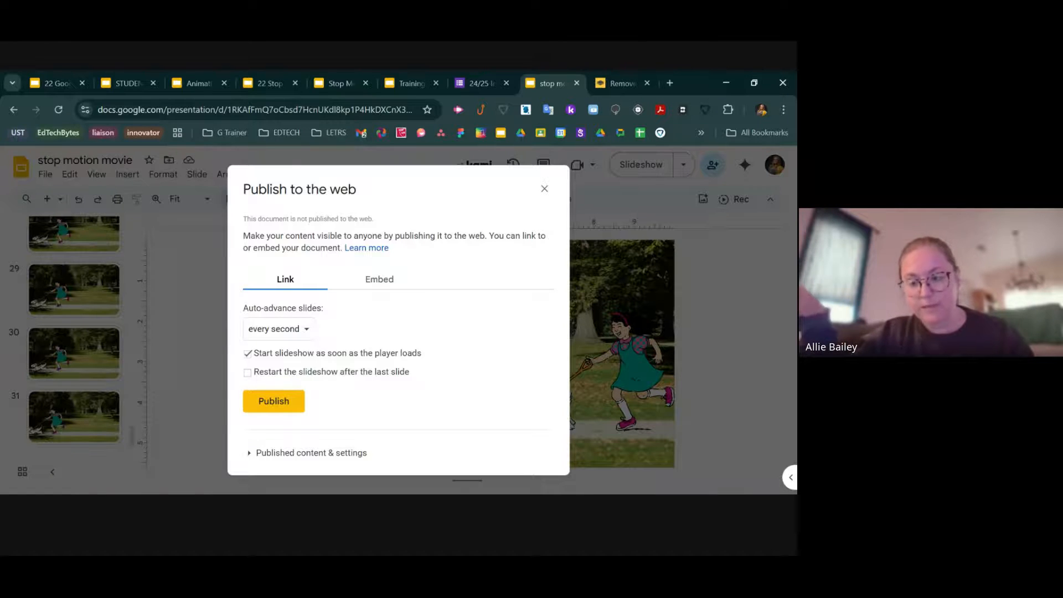
{"action": "left_click", "coordinate": [247, 372]}
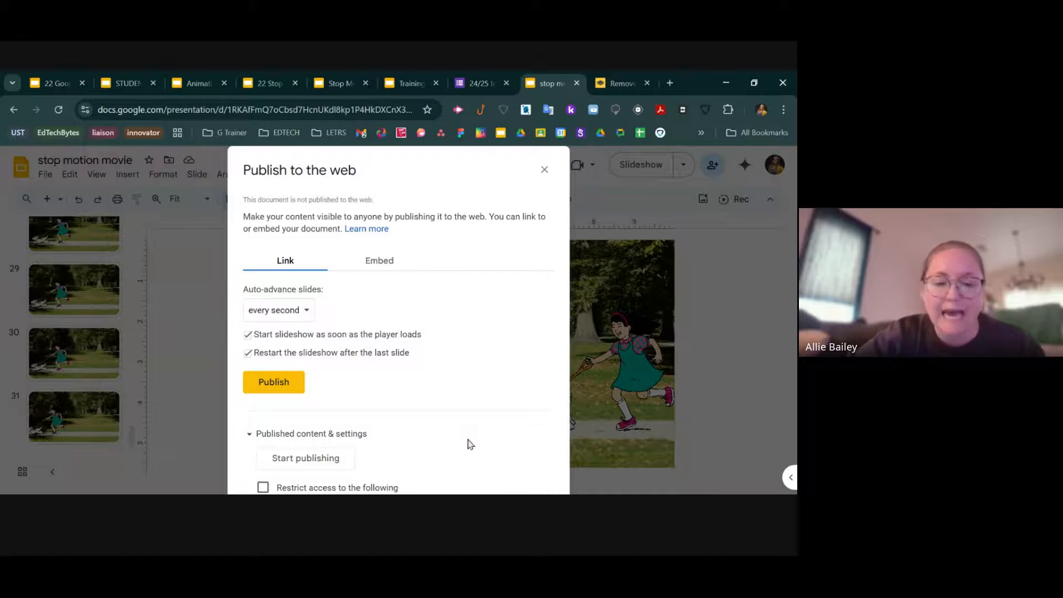
{"action": "mouse_move", "coordinate": [466, 342]}
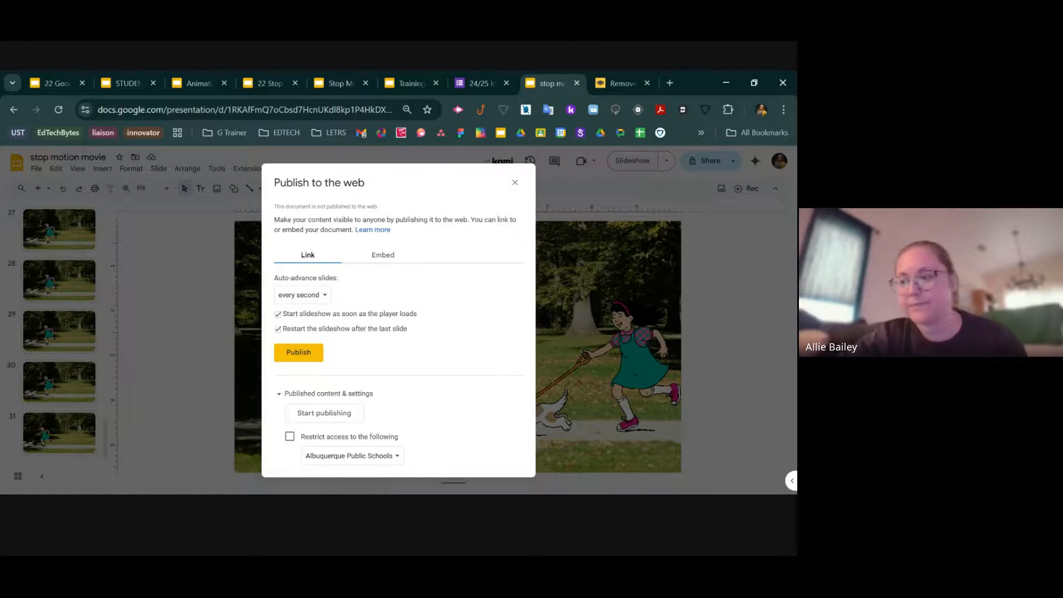
Toggle Restrict access on then off, leaving viewing unrestricted, and collapse the settings
{"action": "left_click", "coordinate": [290, 436]}
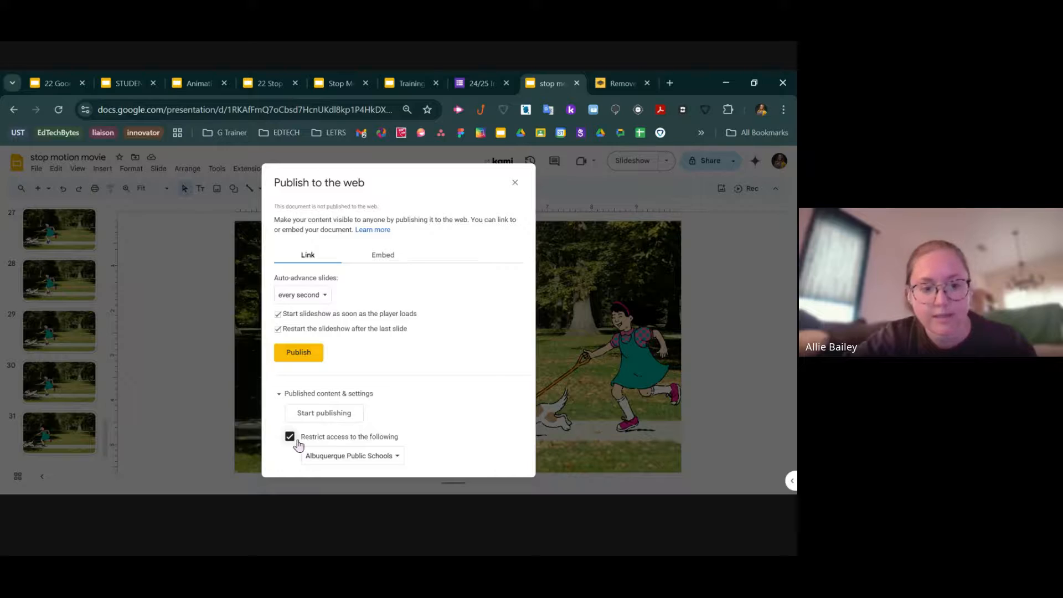
{"action": "left_click", "coordinate": [289, 437]}
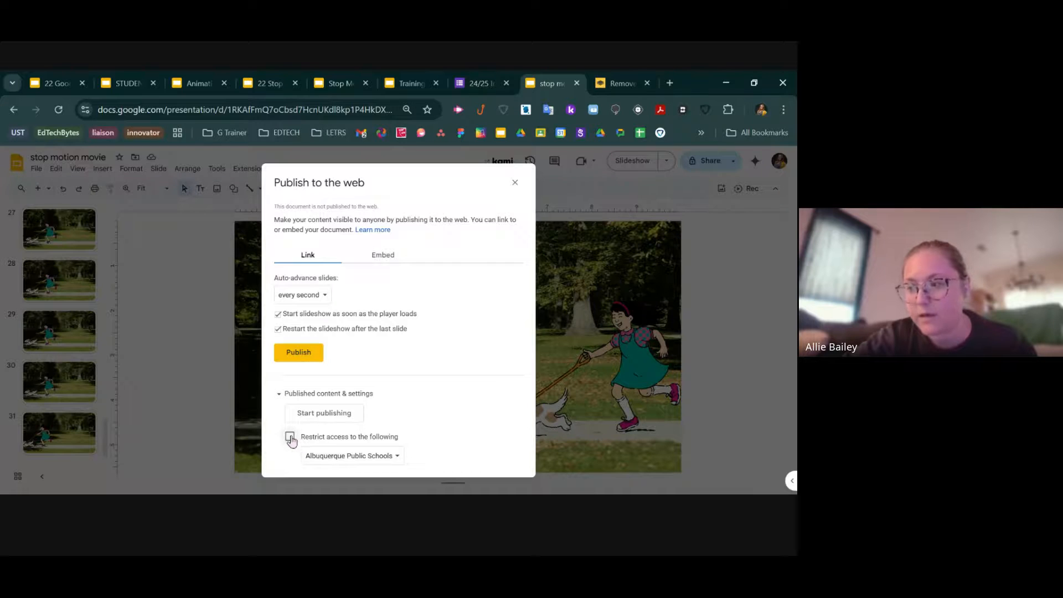
{"action": "left_click", "coordinate": [290, 437]}
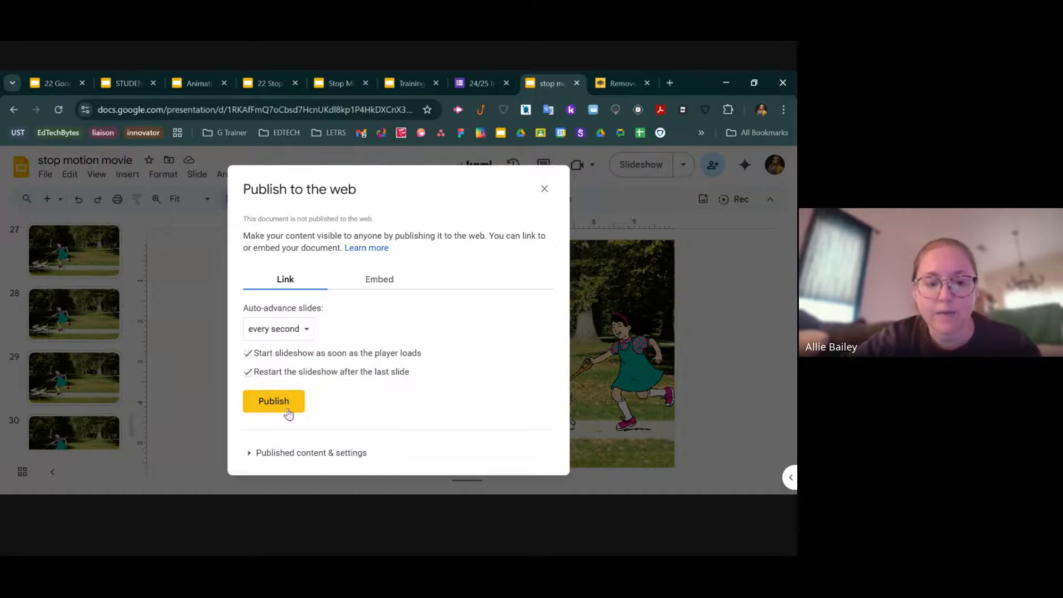
Publish the deck and confirm to get the looping one-second slideshow link
{"action": "left_click", "coordinate": [273, 401]}
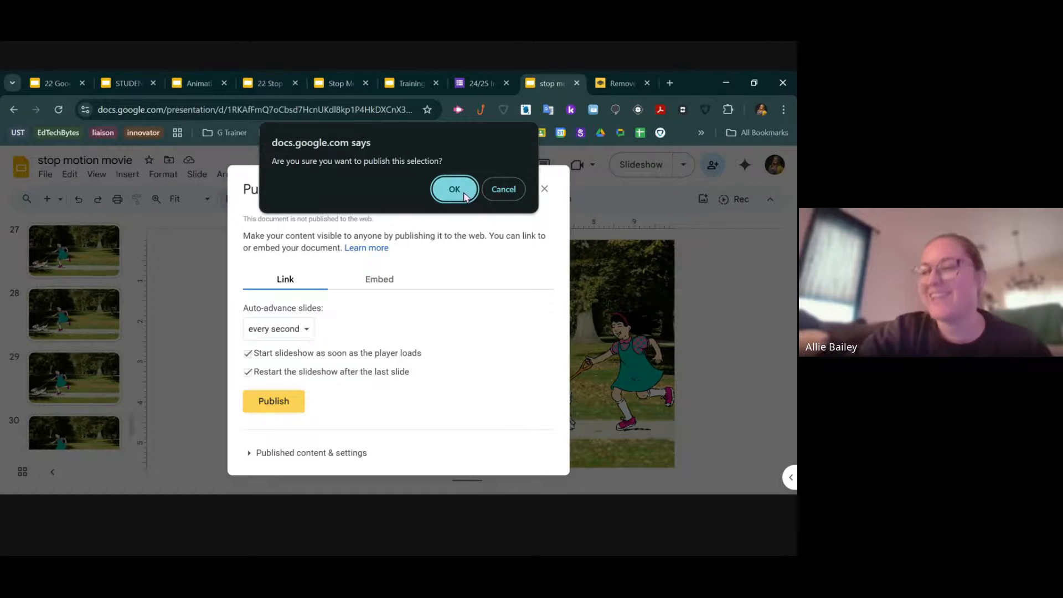
{"action": "left_click", "coordinate": [454, 189]}
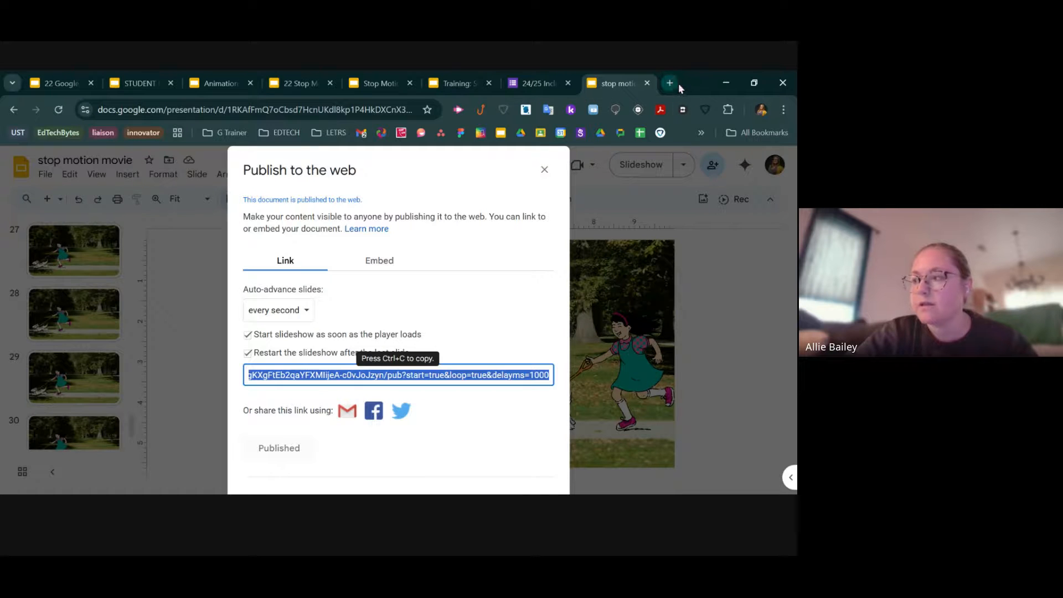
{"action": "left_click", "coordinate": [669, 83]}
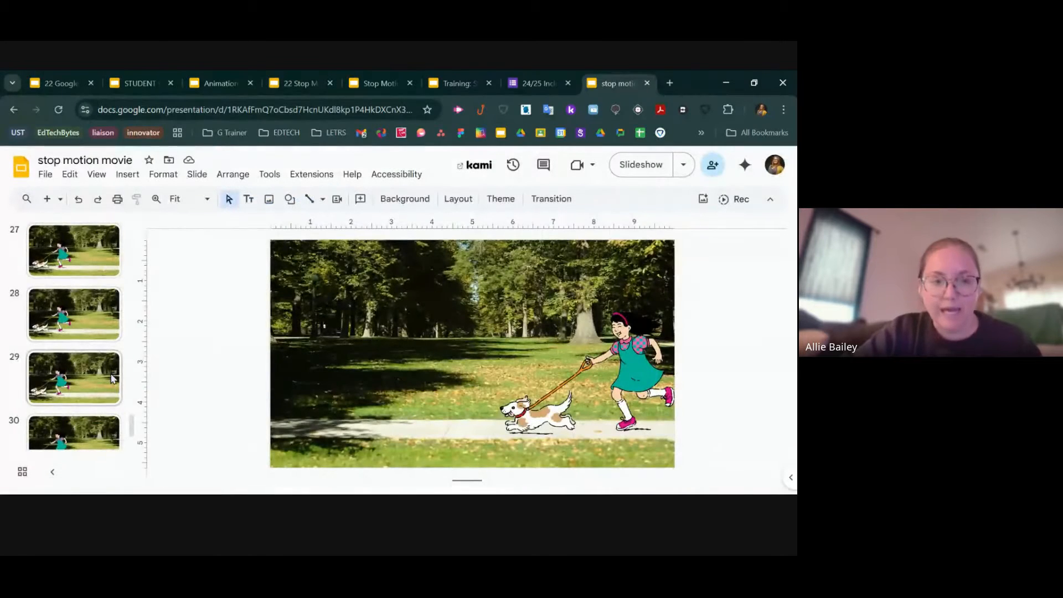
{"action": "scroll", "scroll_direction": "down", "scroll_amount": 3}
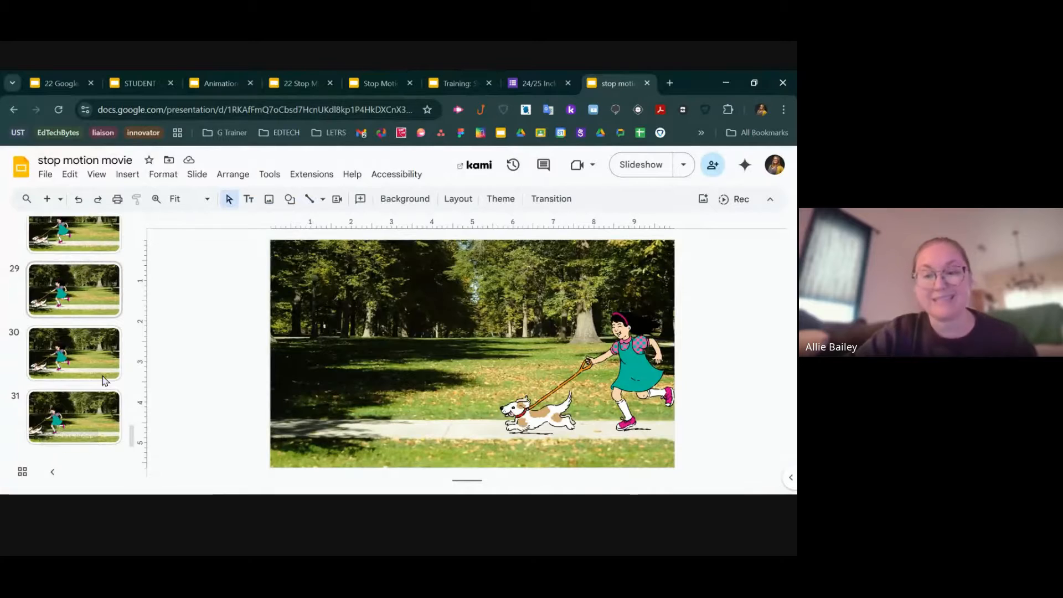